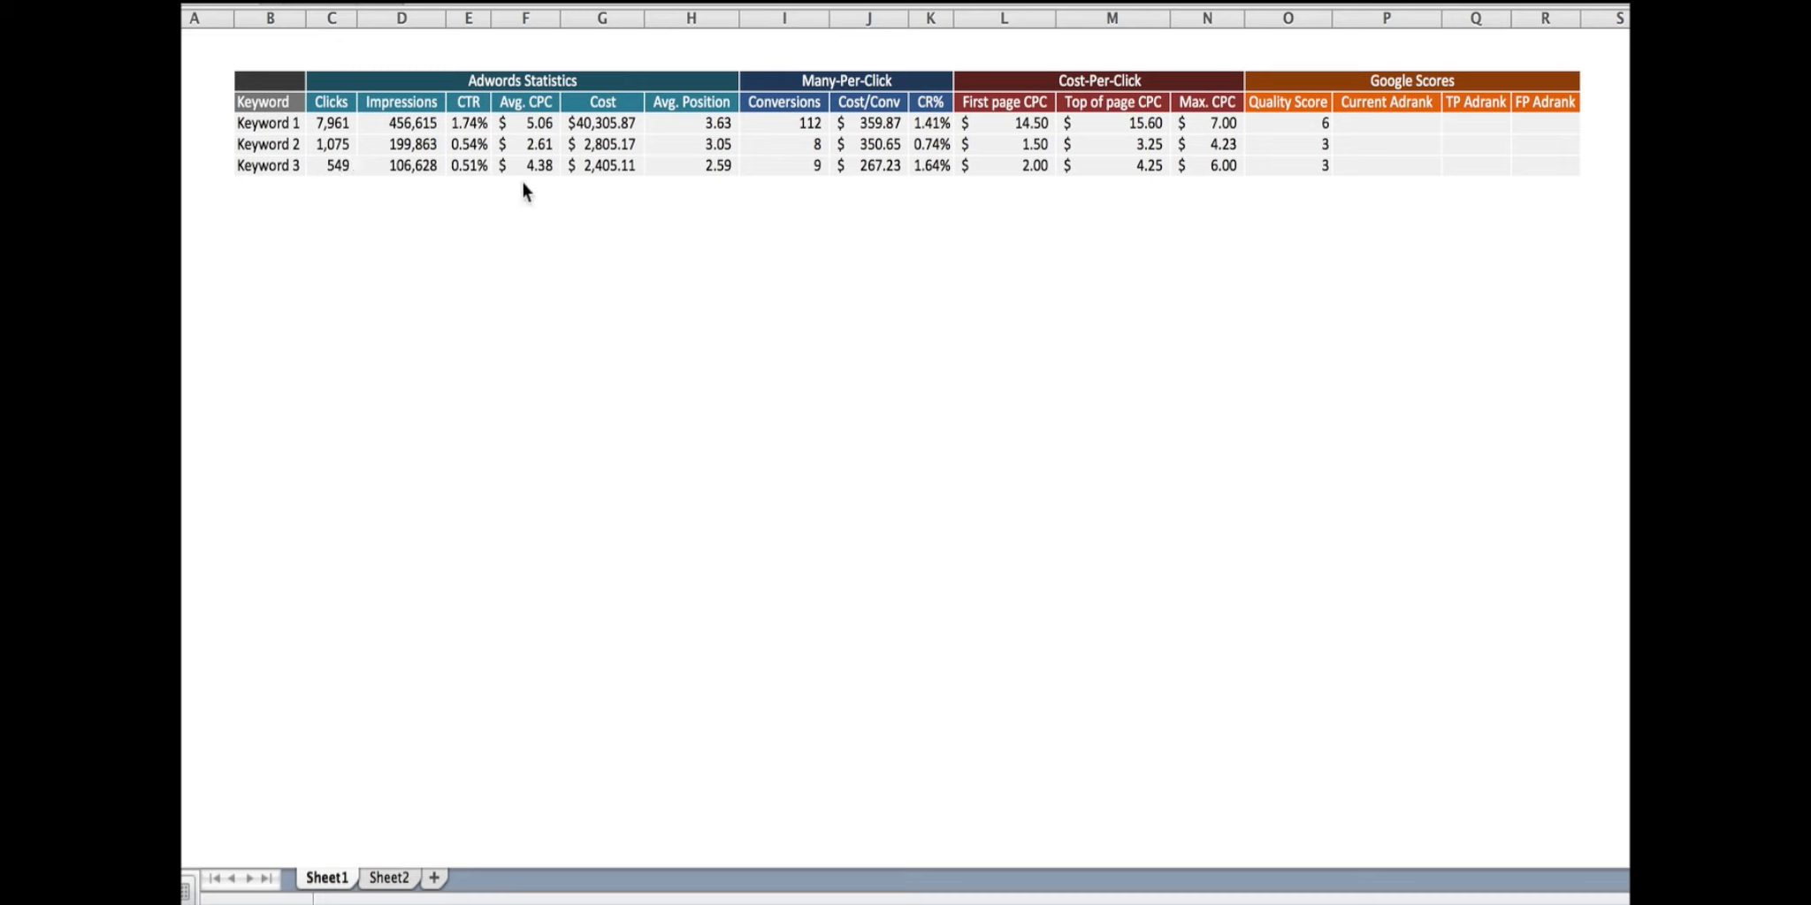
{"action": "mouse_move", "coordinate": [656, 187]}
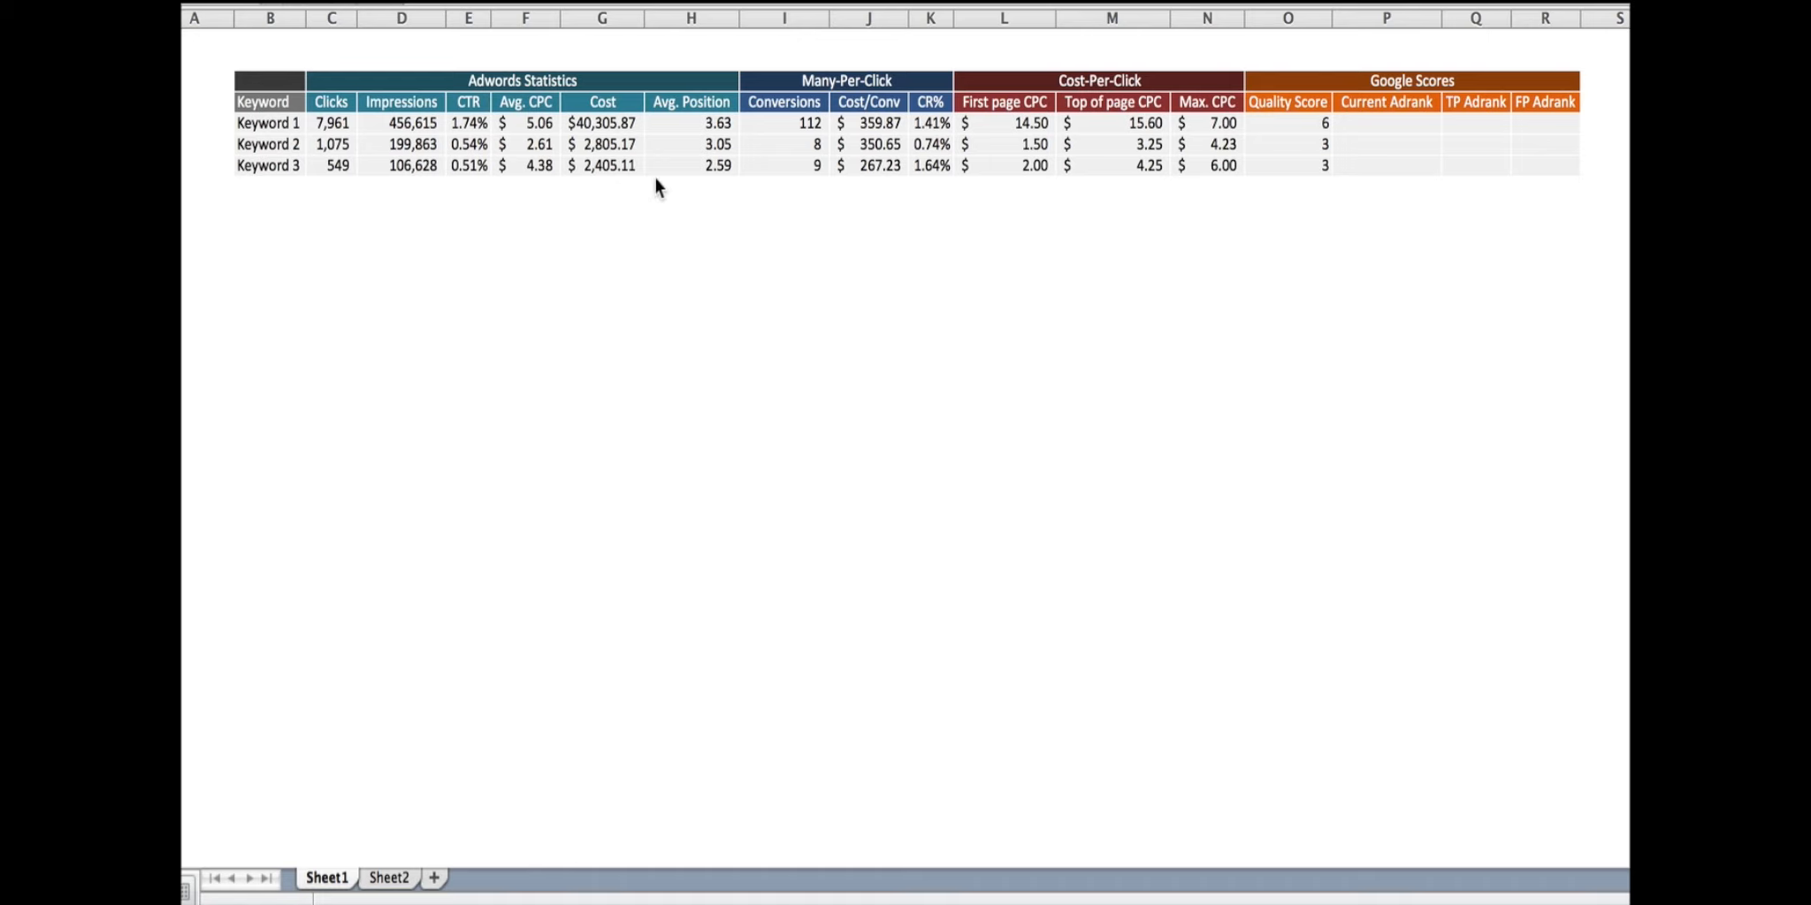
{"action": "mouse_move", "coordinate": [840, 138]}
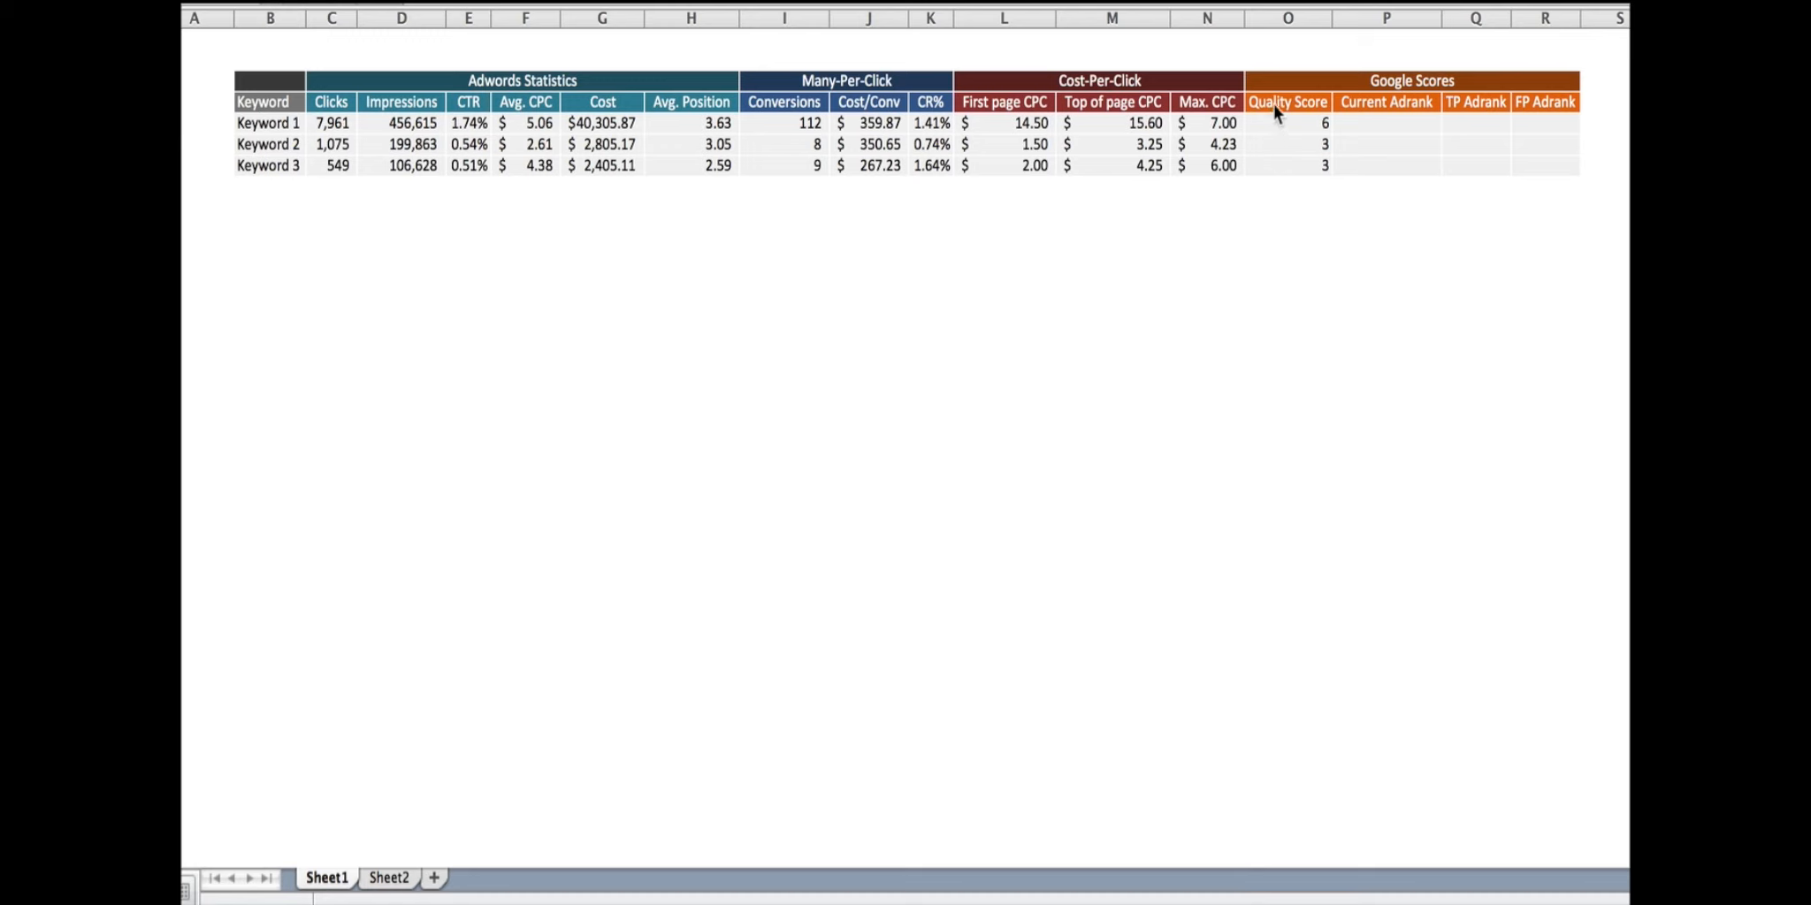
{"action": "mouse_move", "coordinate": [1145, 228]}
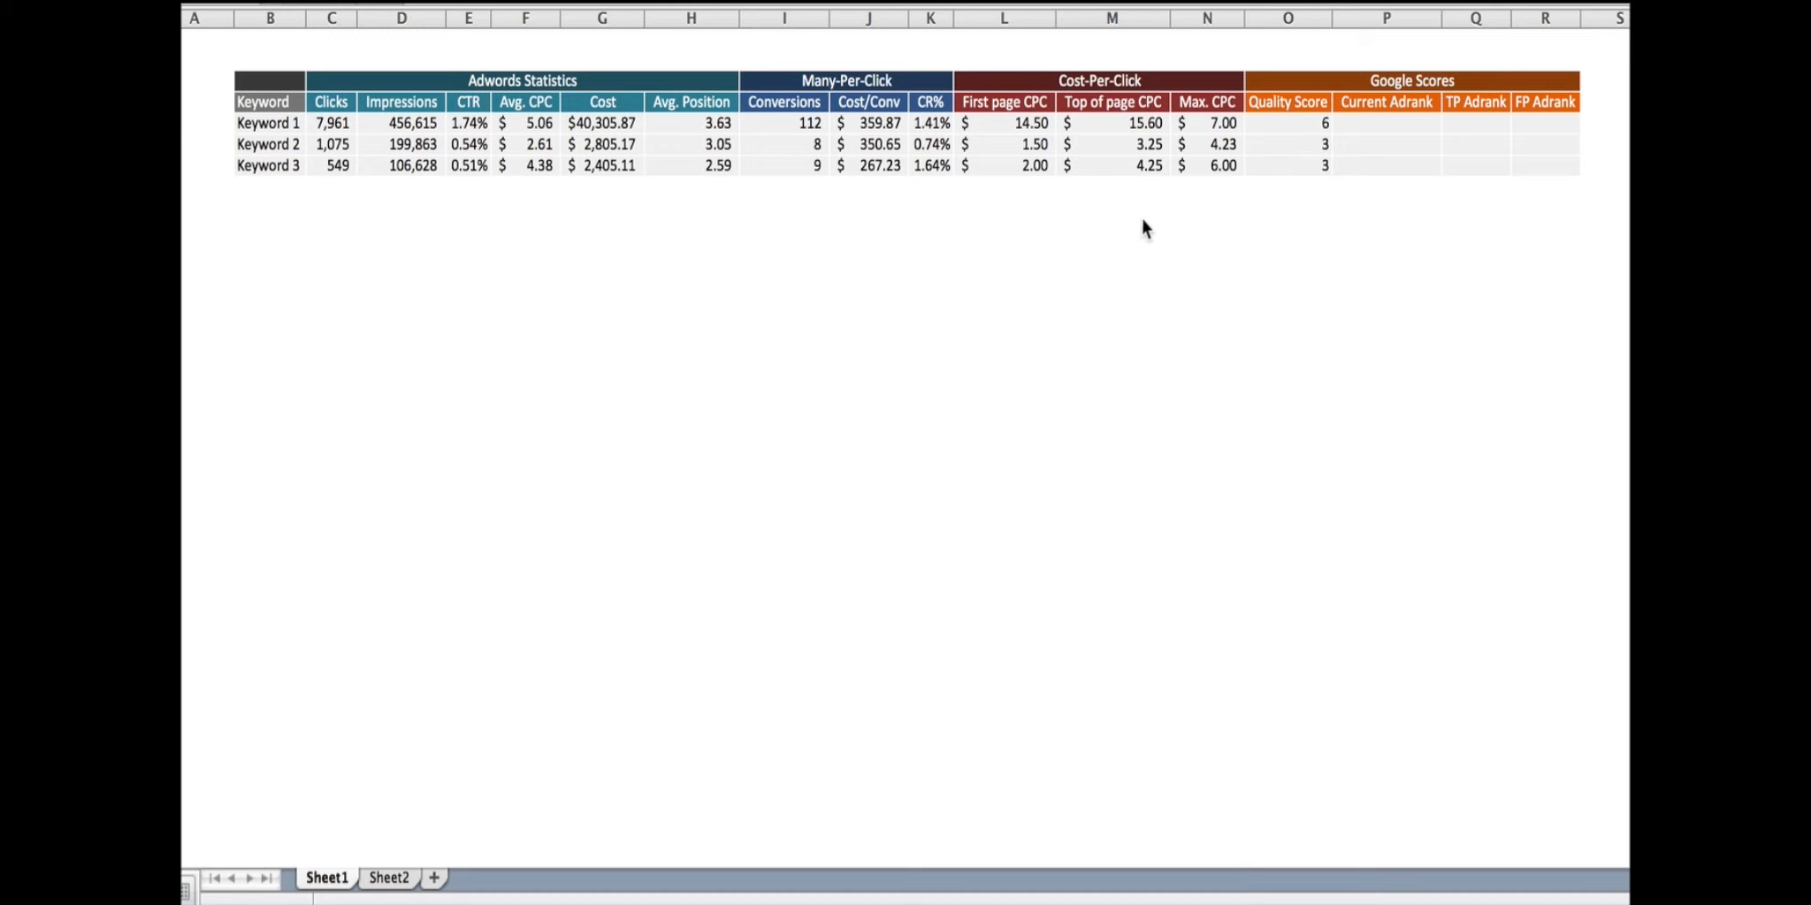
{"action": "mouse_move", "coordinate": [1115, 51]}
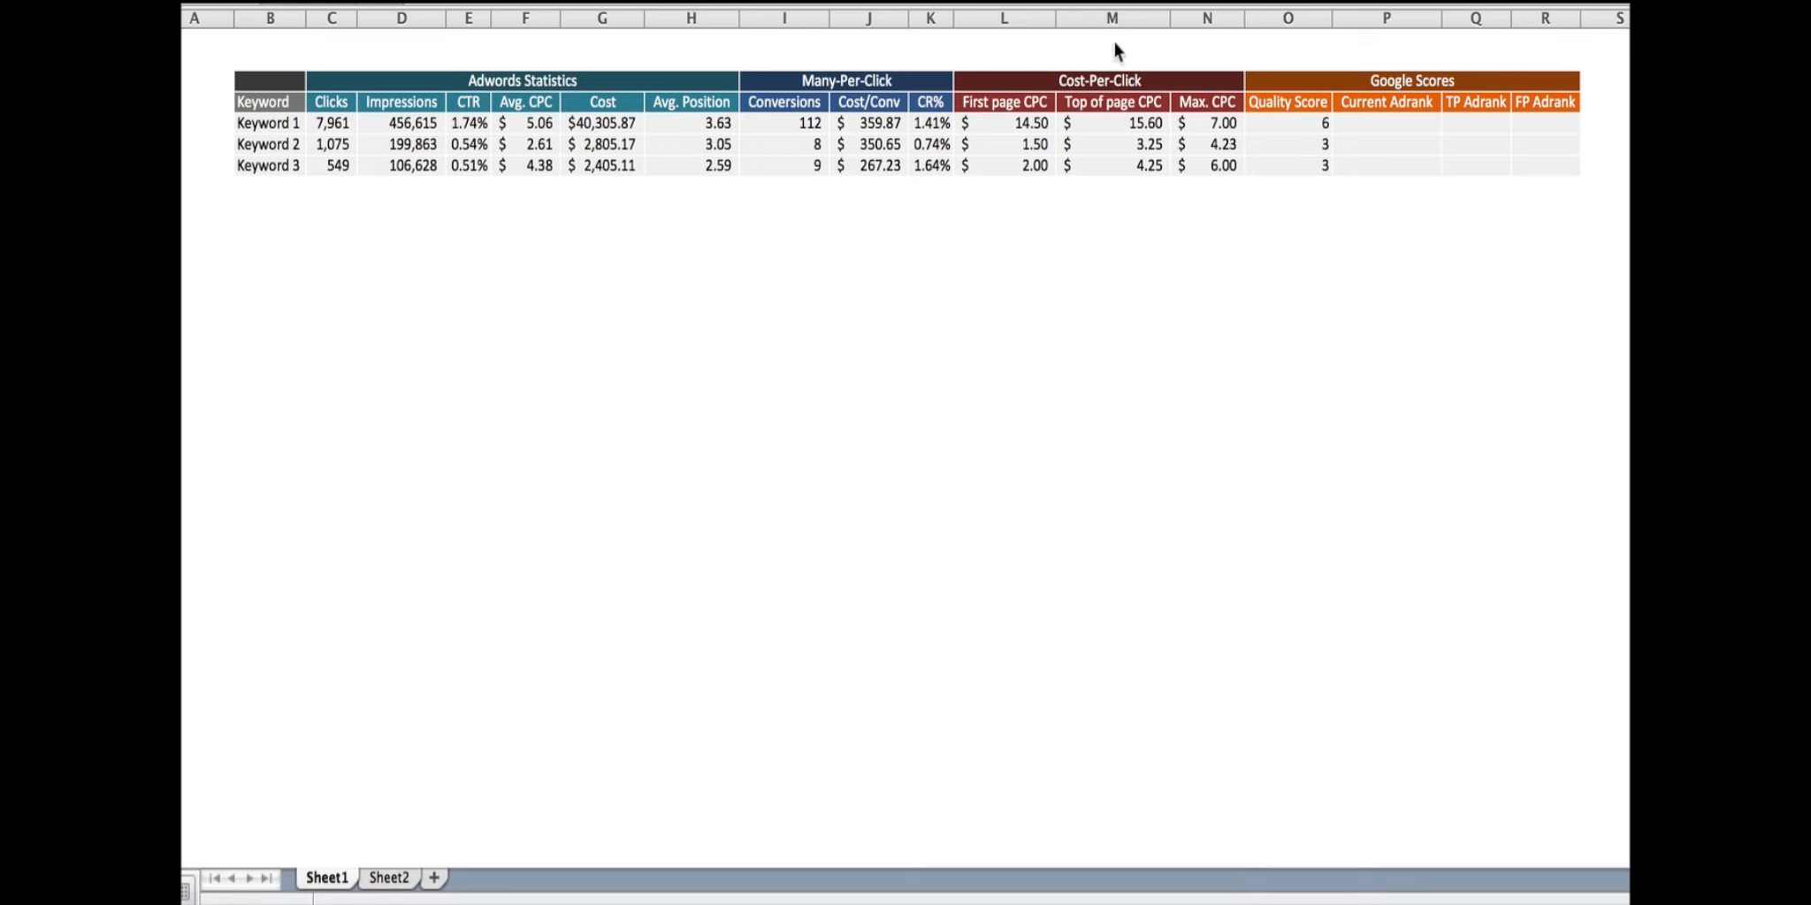
{"action": "mouse_move", "coordinate": [1031, 123]}
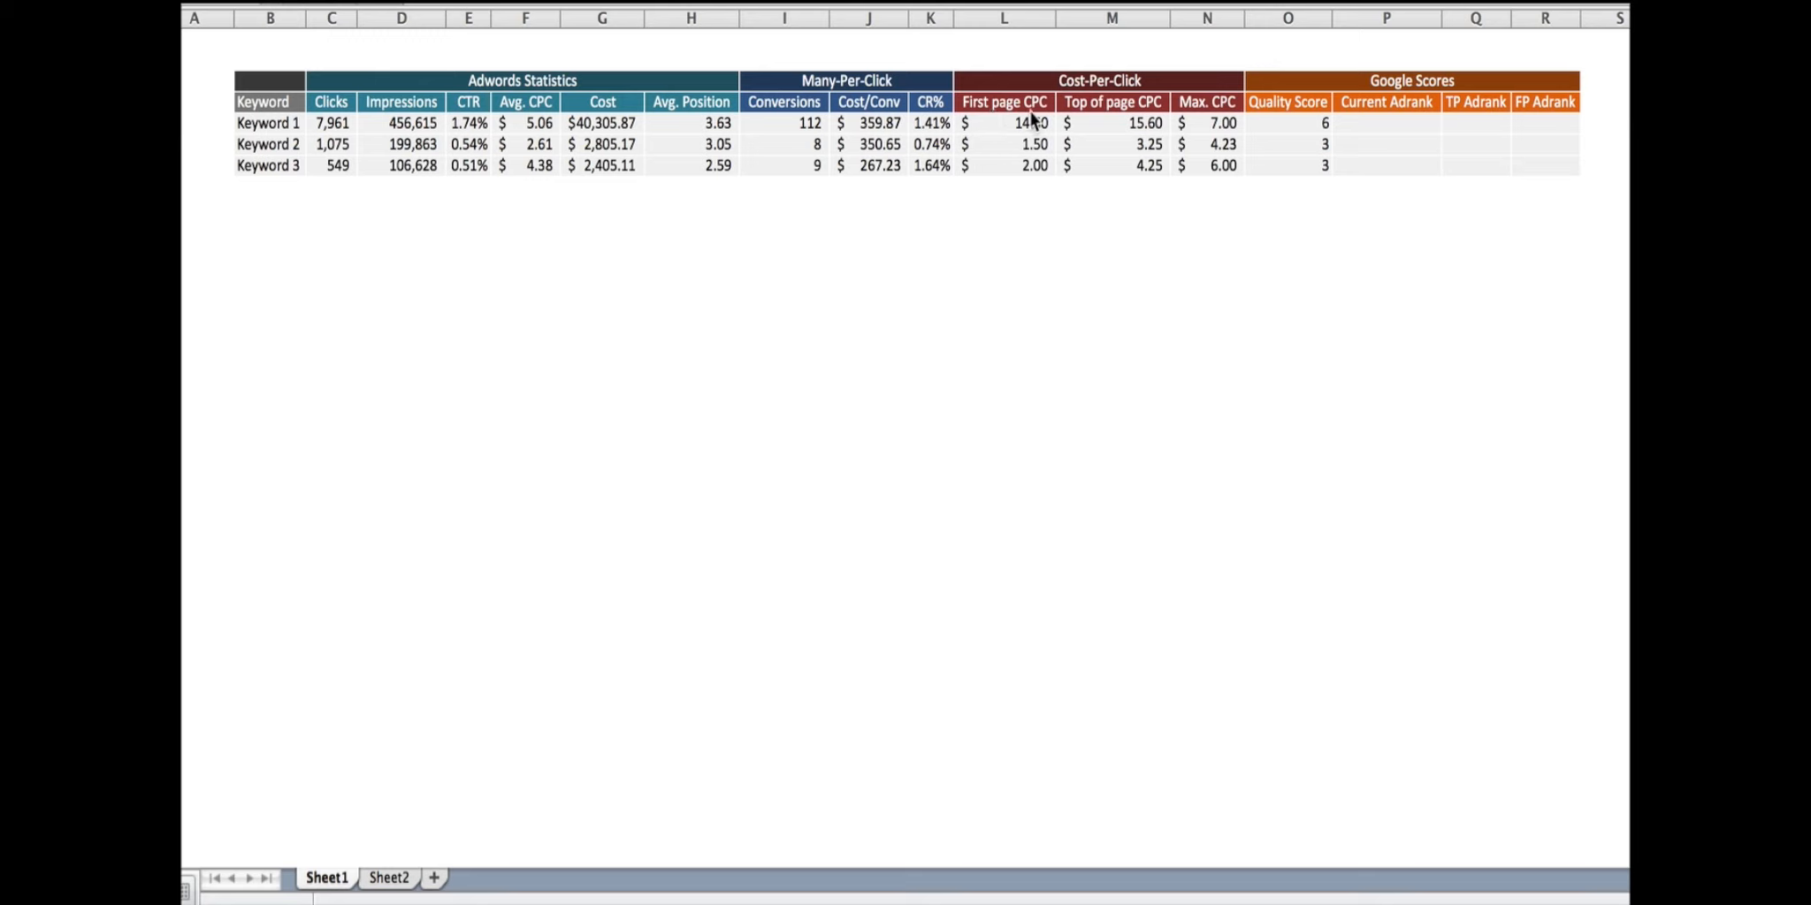
{"action": "mouse_move", "coordinate": [1160, 122]}
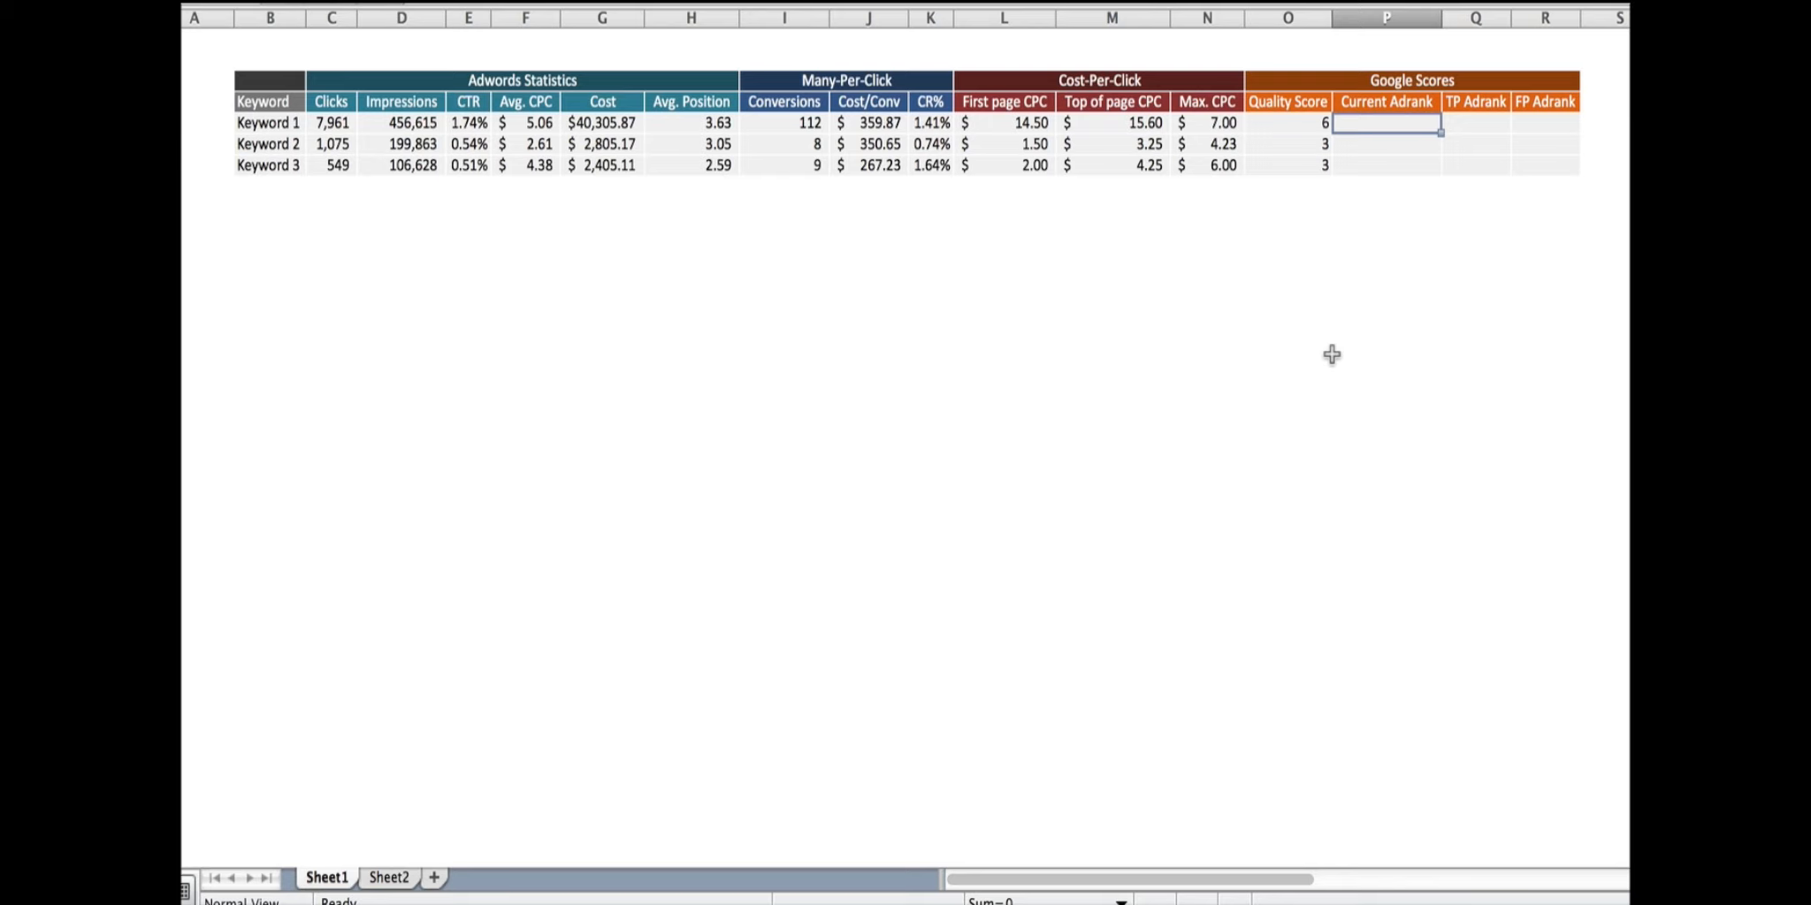
{"action": "mouse_move", "coordinate": [900, 161]}
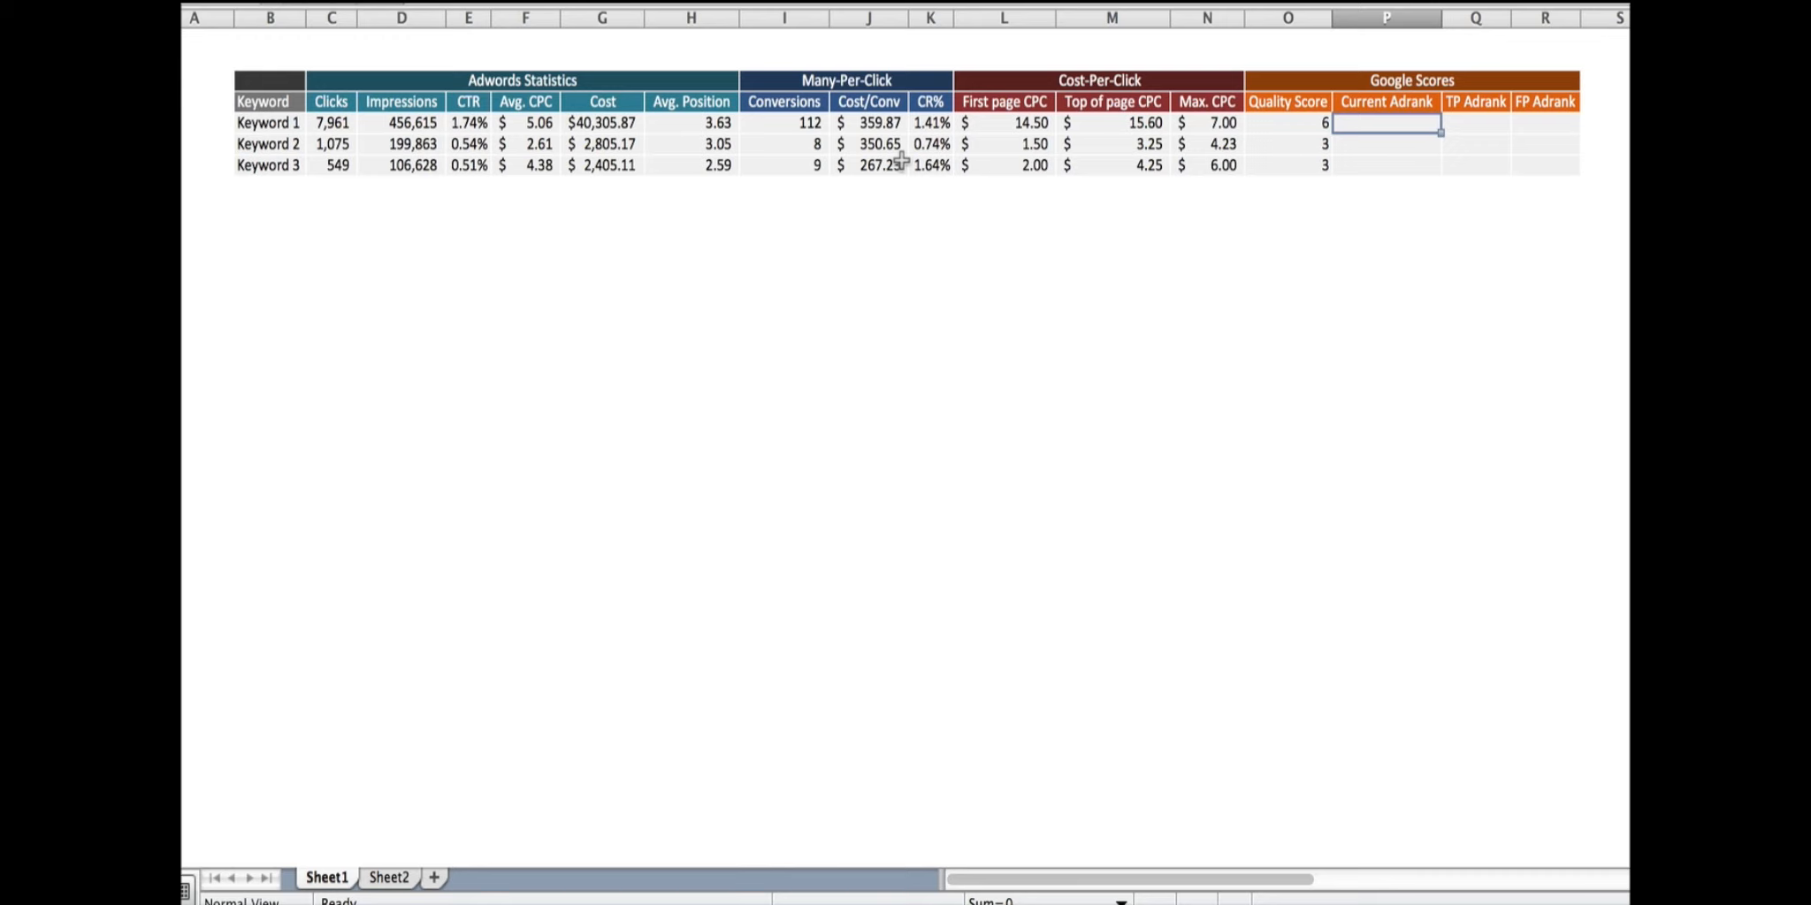
Step: Review the average positions of Keywords 1, 2 and 3
{"action": "left_click", "coordinate": [692, 122]}
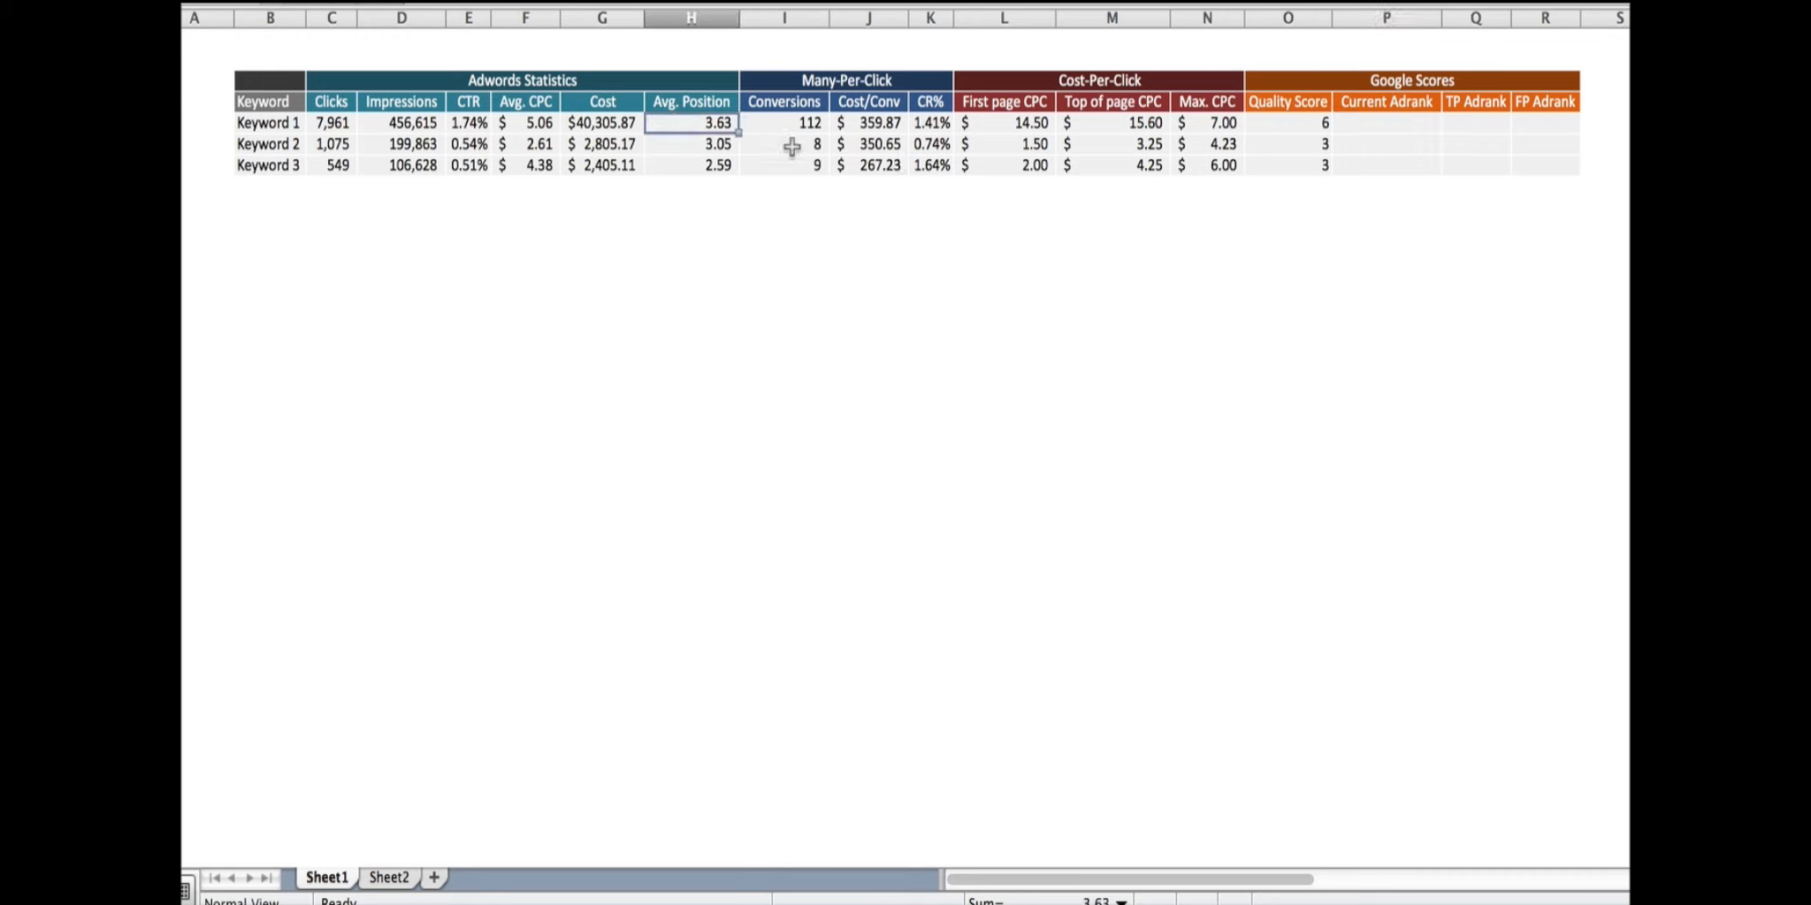
{"action": "left_click", "coordinate": [692, 143]}
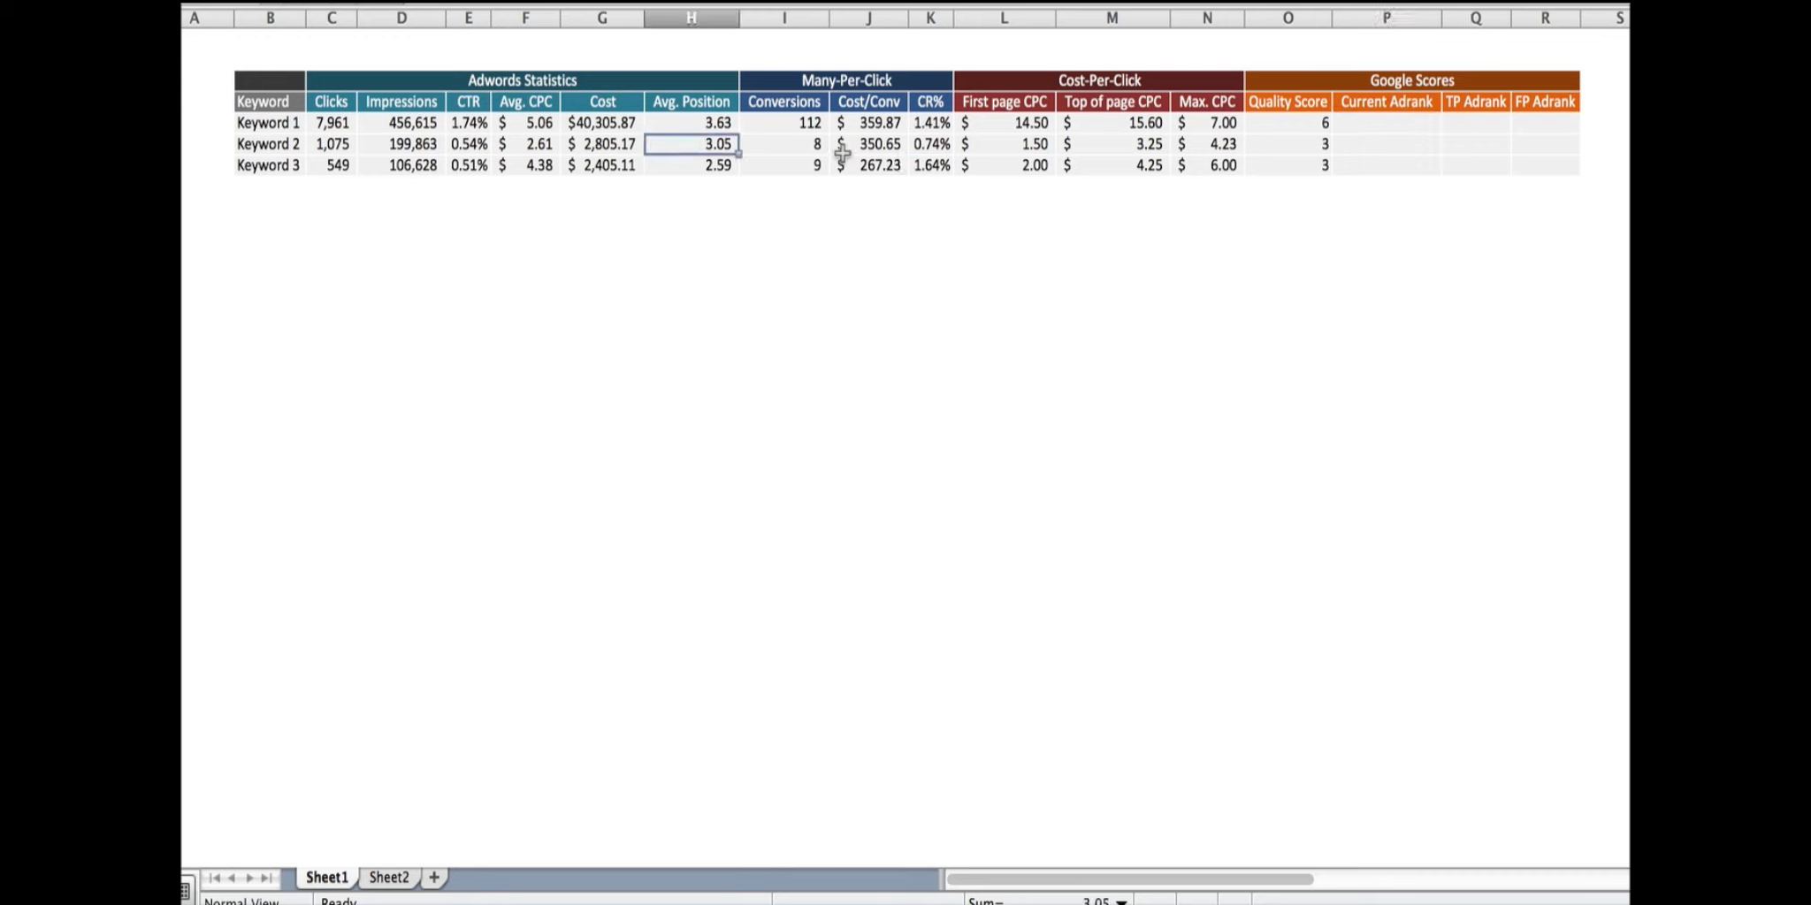
{"action": "left_click", "coordinate": [692, 165]}
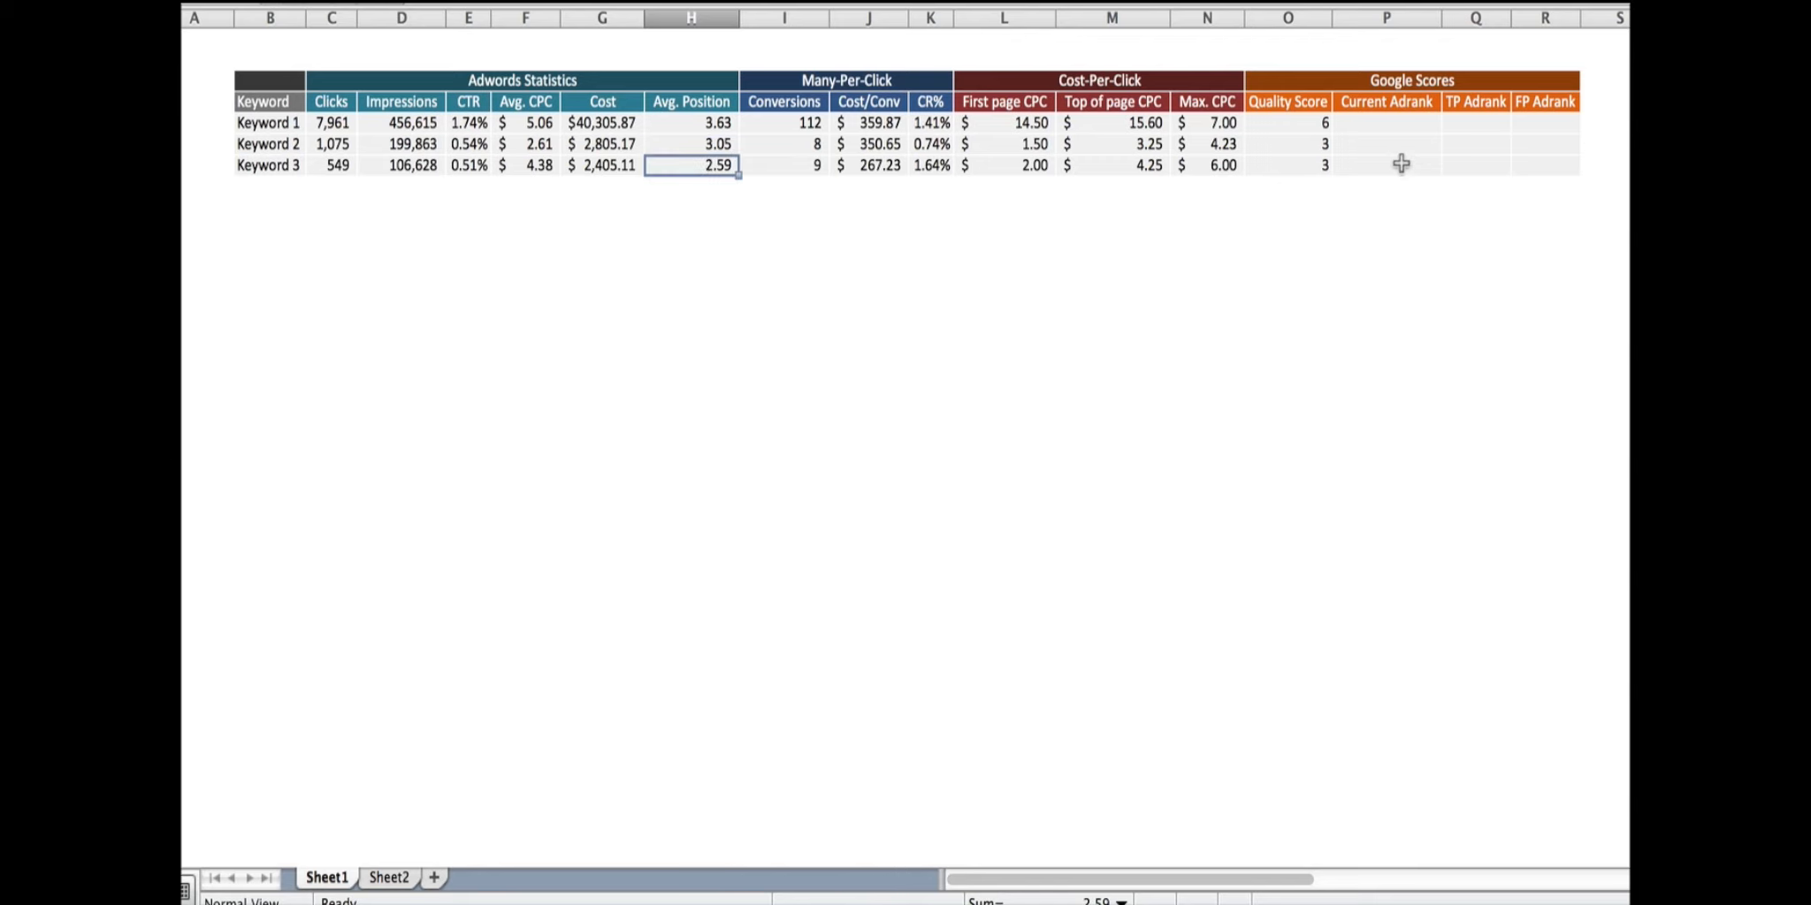
Step: Enter =O5*F5 in P5 and fill it down to P7 (30.36, 7.83, 13.14)
{"action": "type", "text": "=O5"}
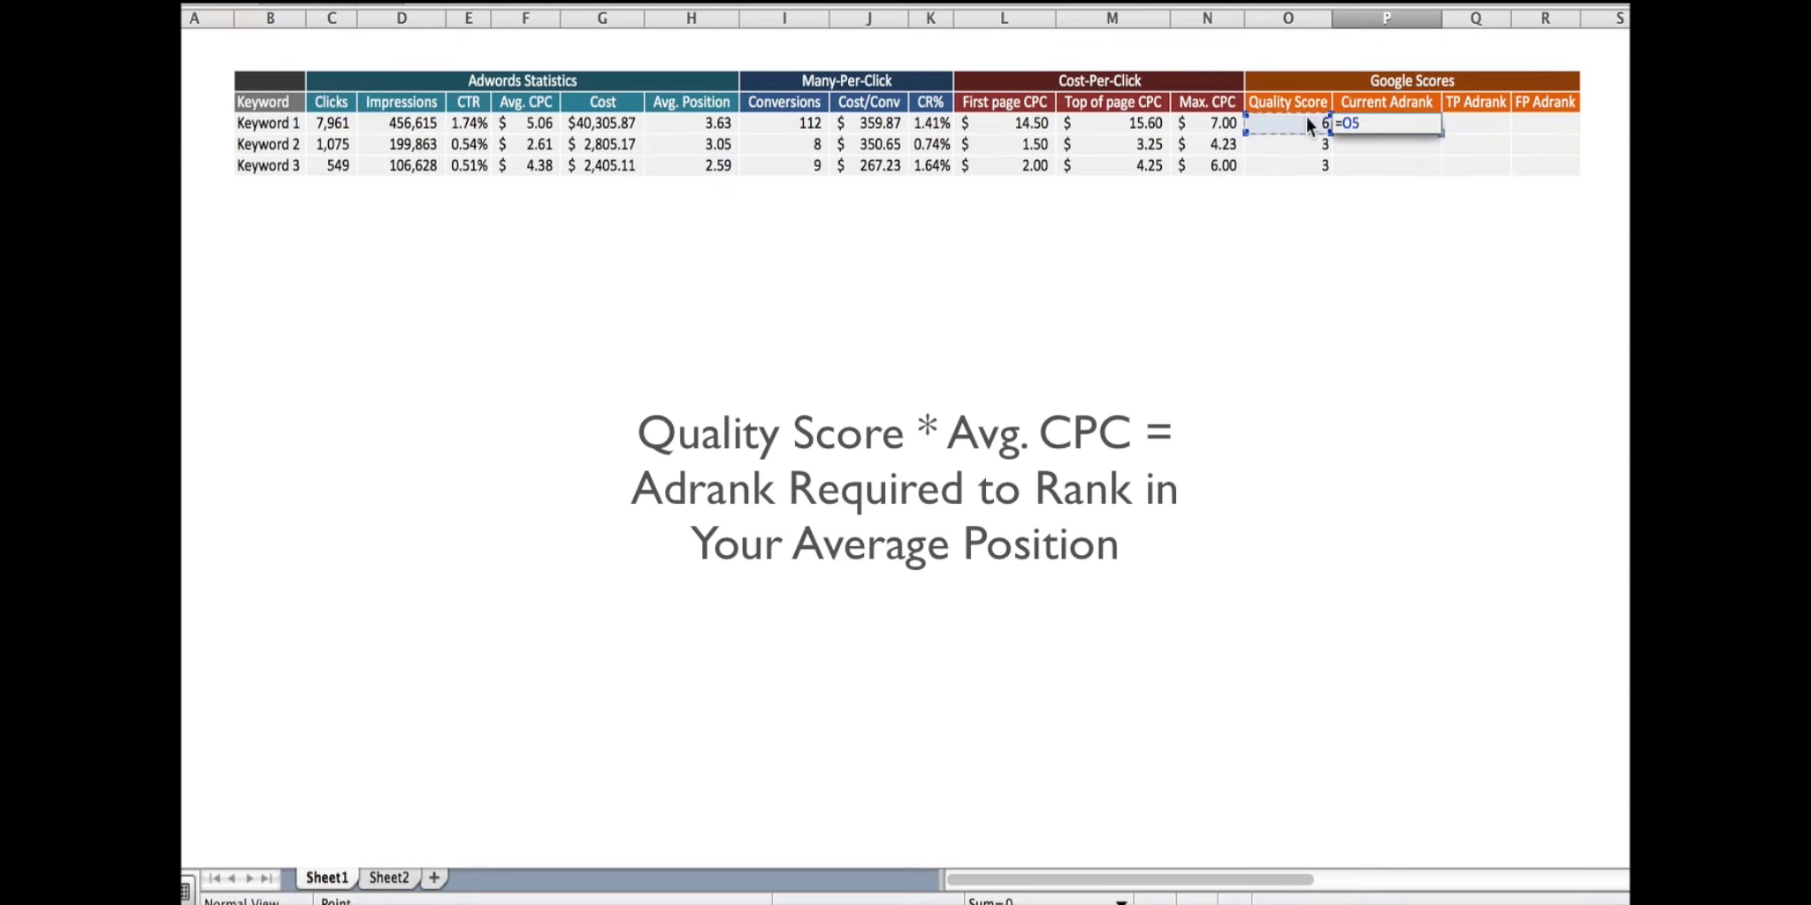
{"action": "type", "text": "*"}
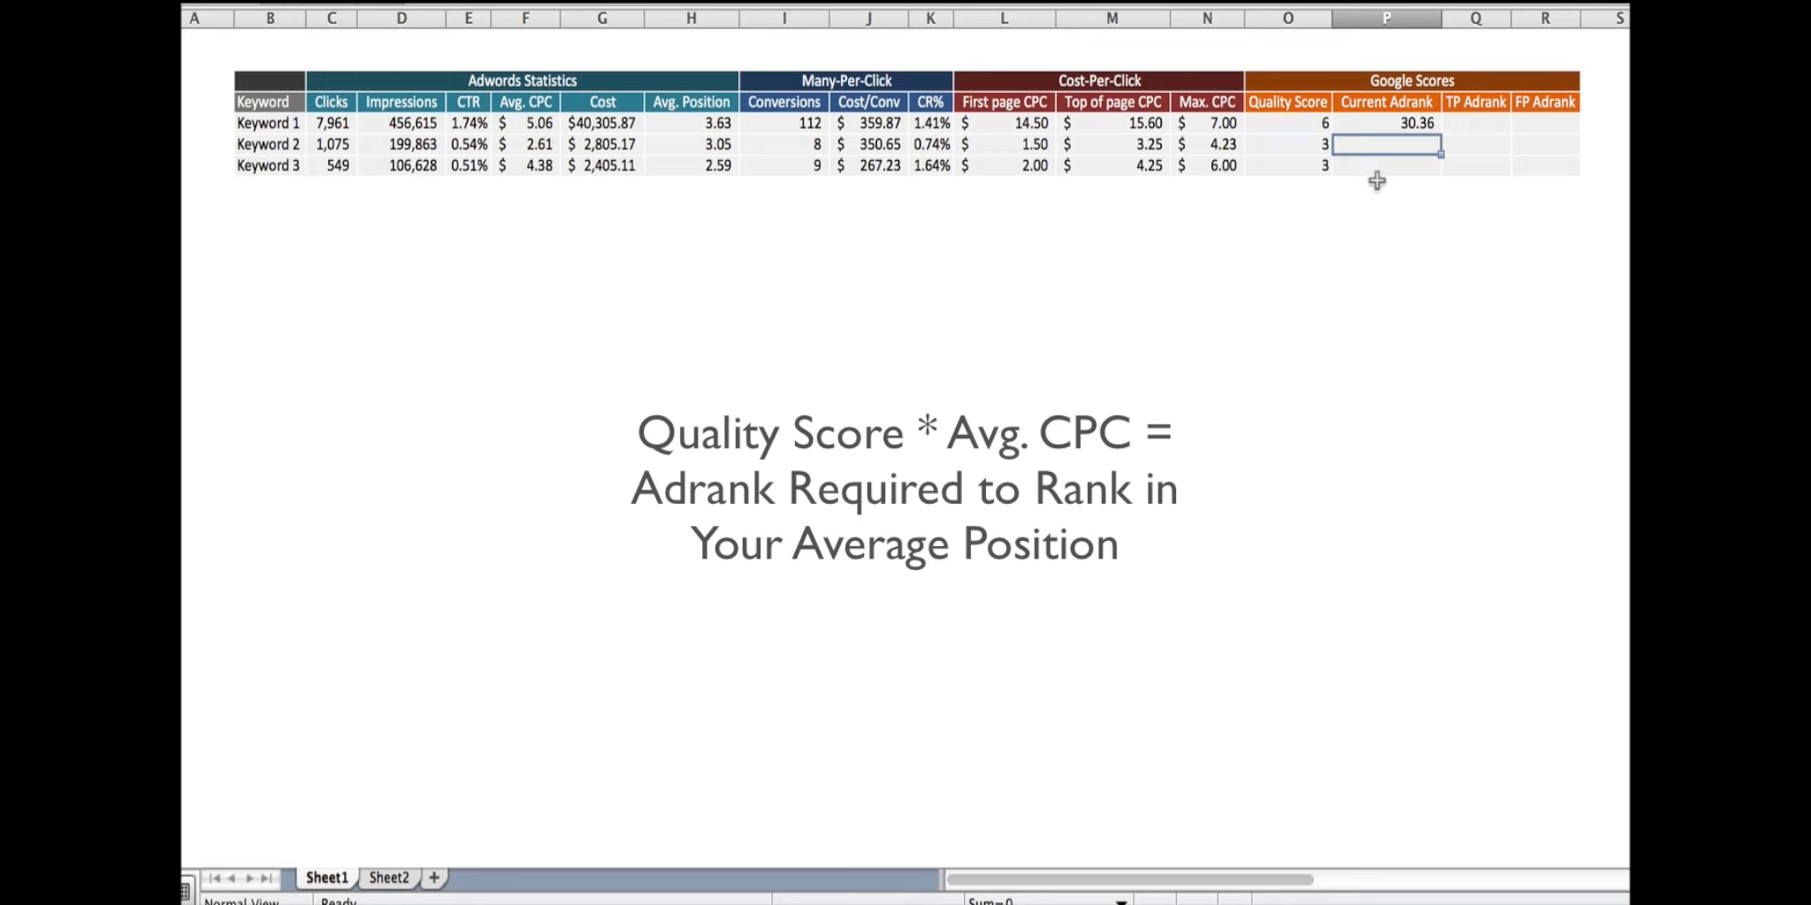
{"action": "left_click", "coordinate": [1385, 122]}
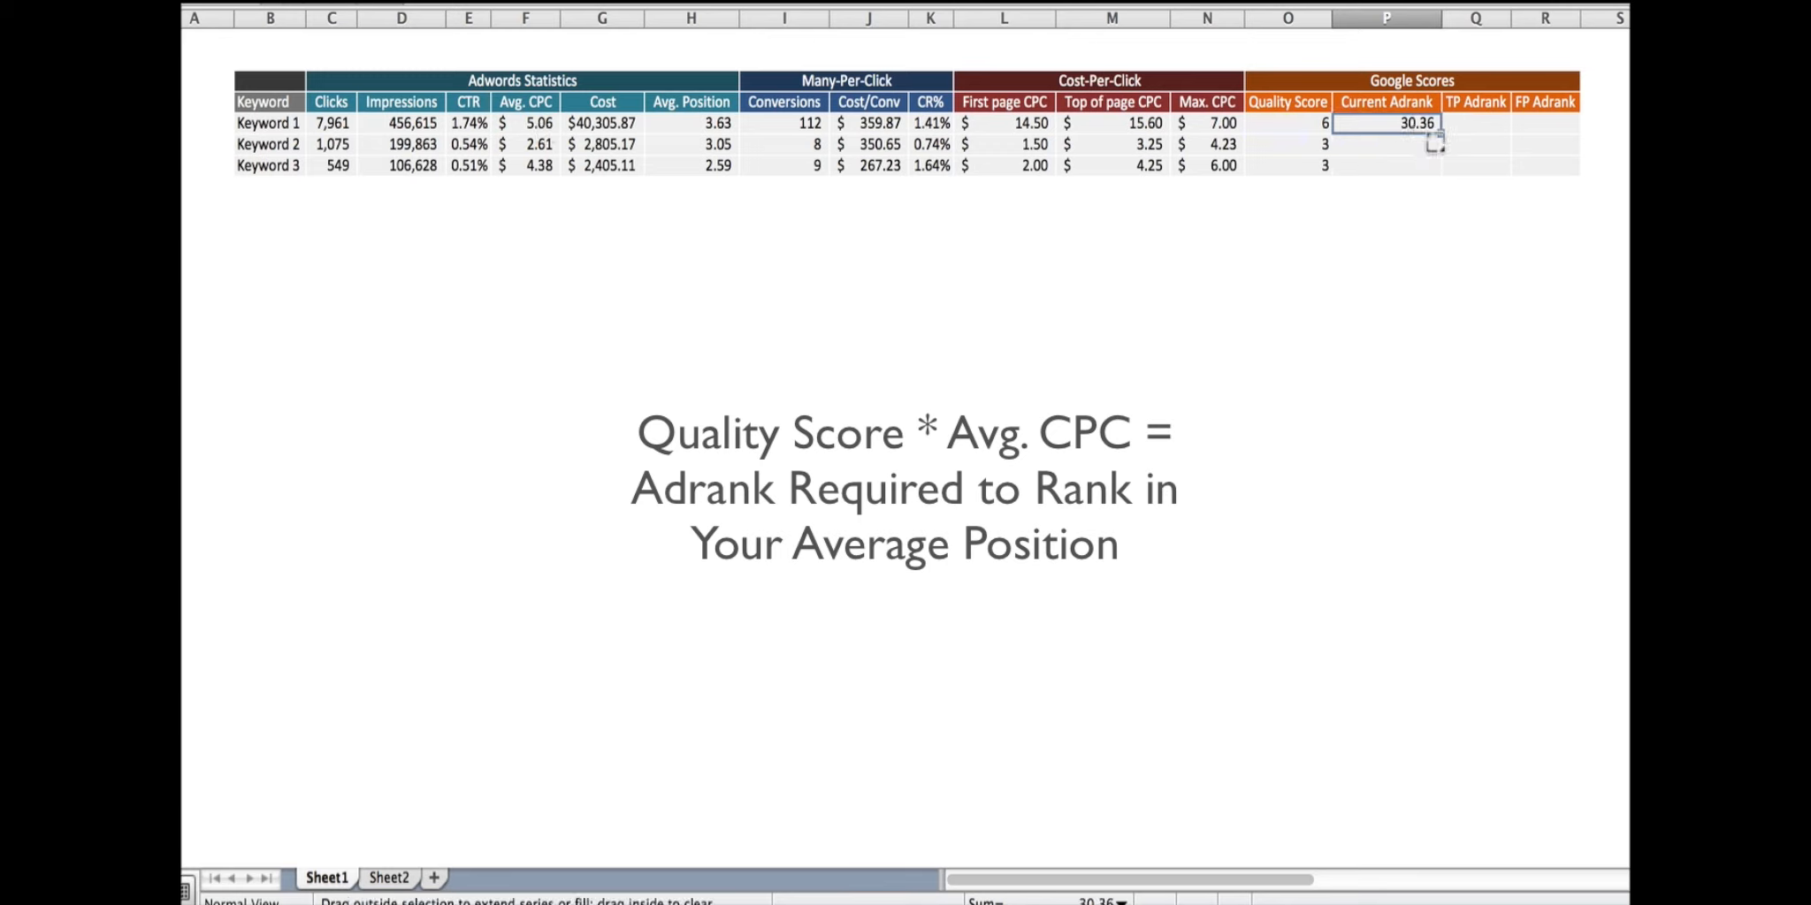
{"action": "left_click_drag", "start_coordinate": [1387, 122], "coordinate": [1387, 164]}
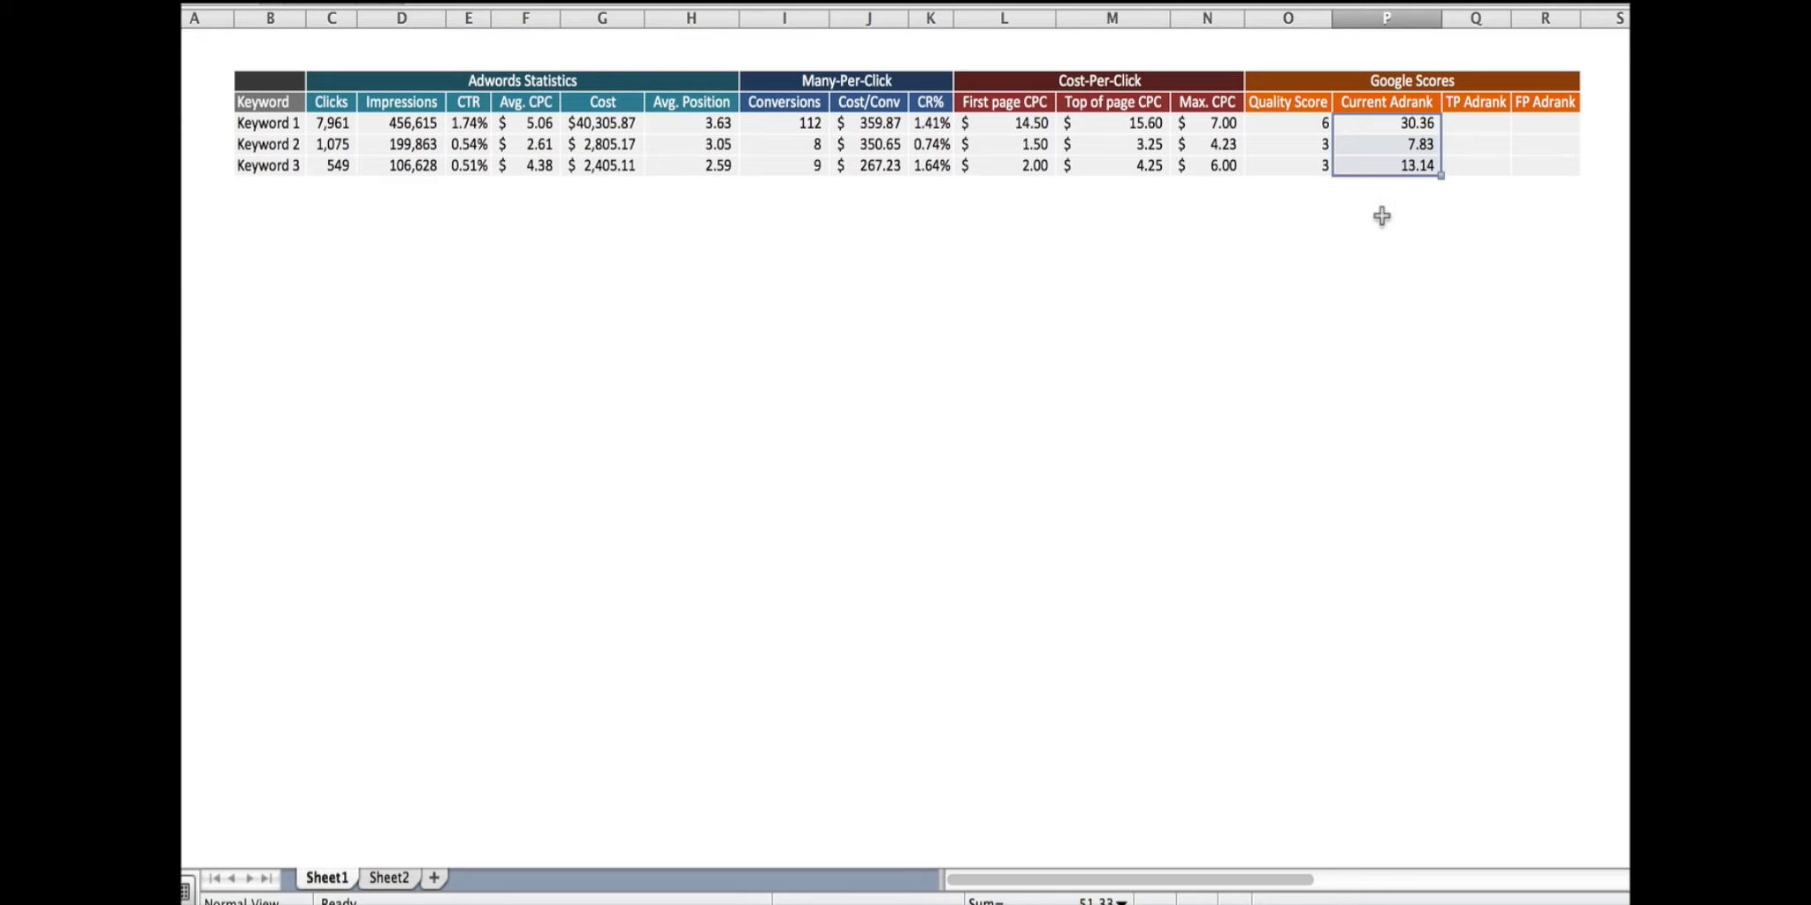
{"action": "mouse_move", "coordinate": [1111, 82]}
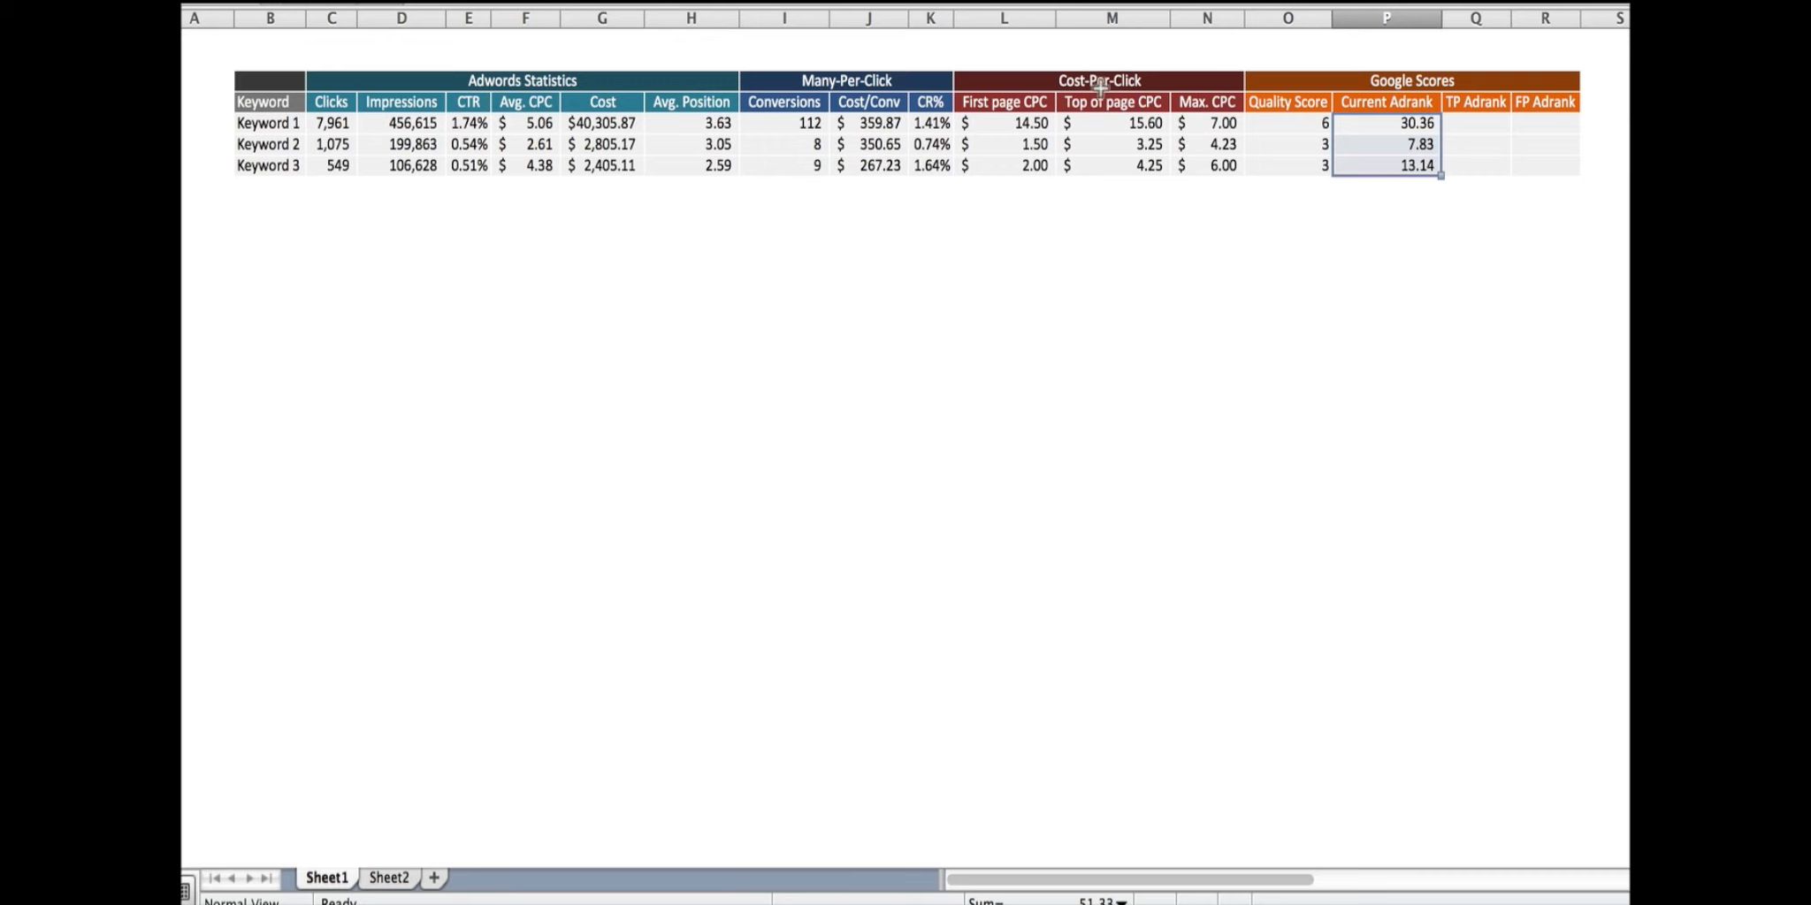
{"action": "mouse_move", "coordinate": [1151, 104]}
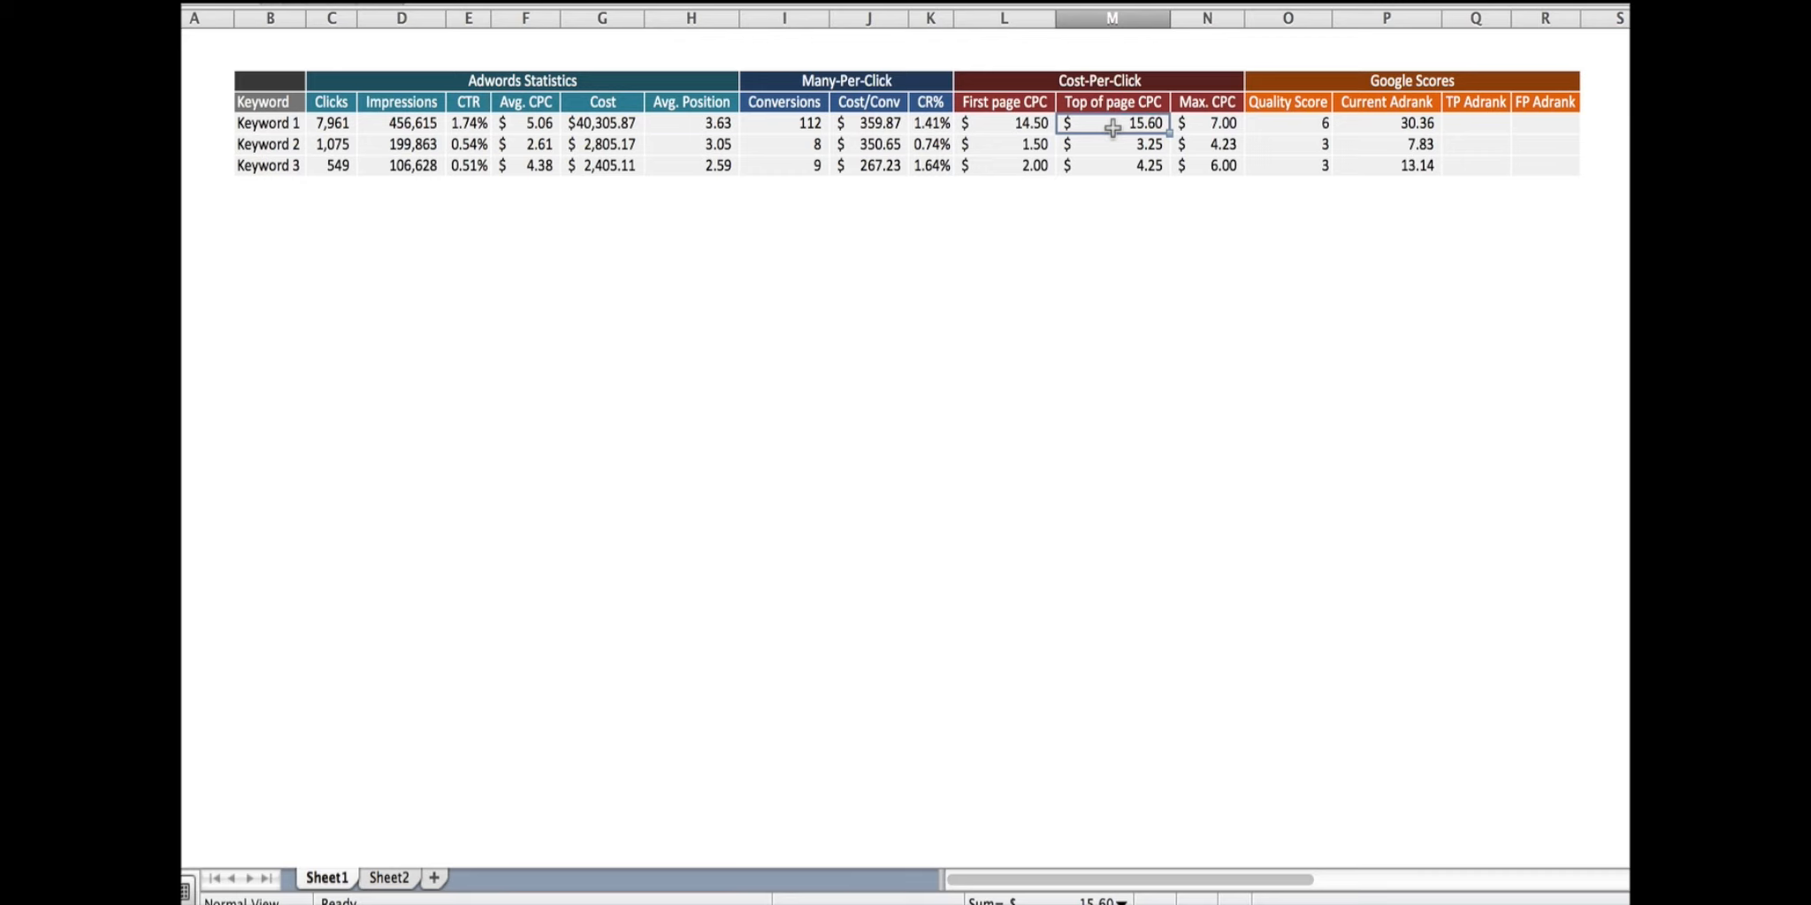
Step: Point out Keyword 1's top of page CPC before building the TP Adrank formula
{"action": "left_click", "coordinate": [1112, 143]}
{"action": "type", "text": "=O5*"}
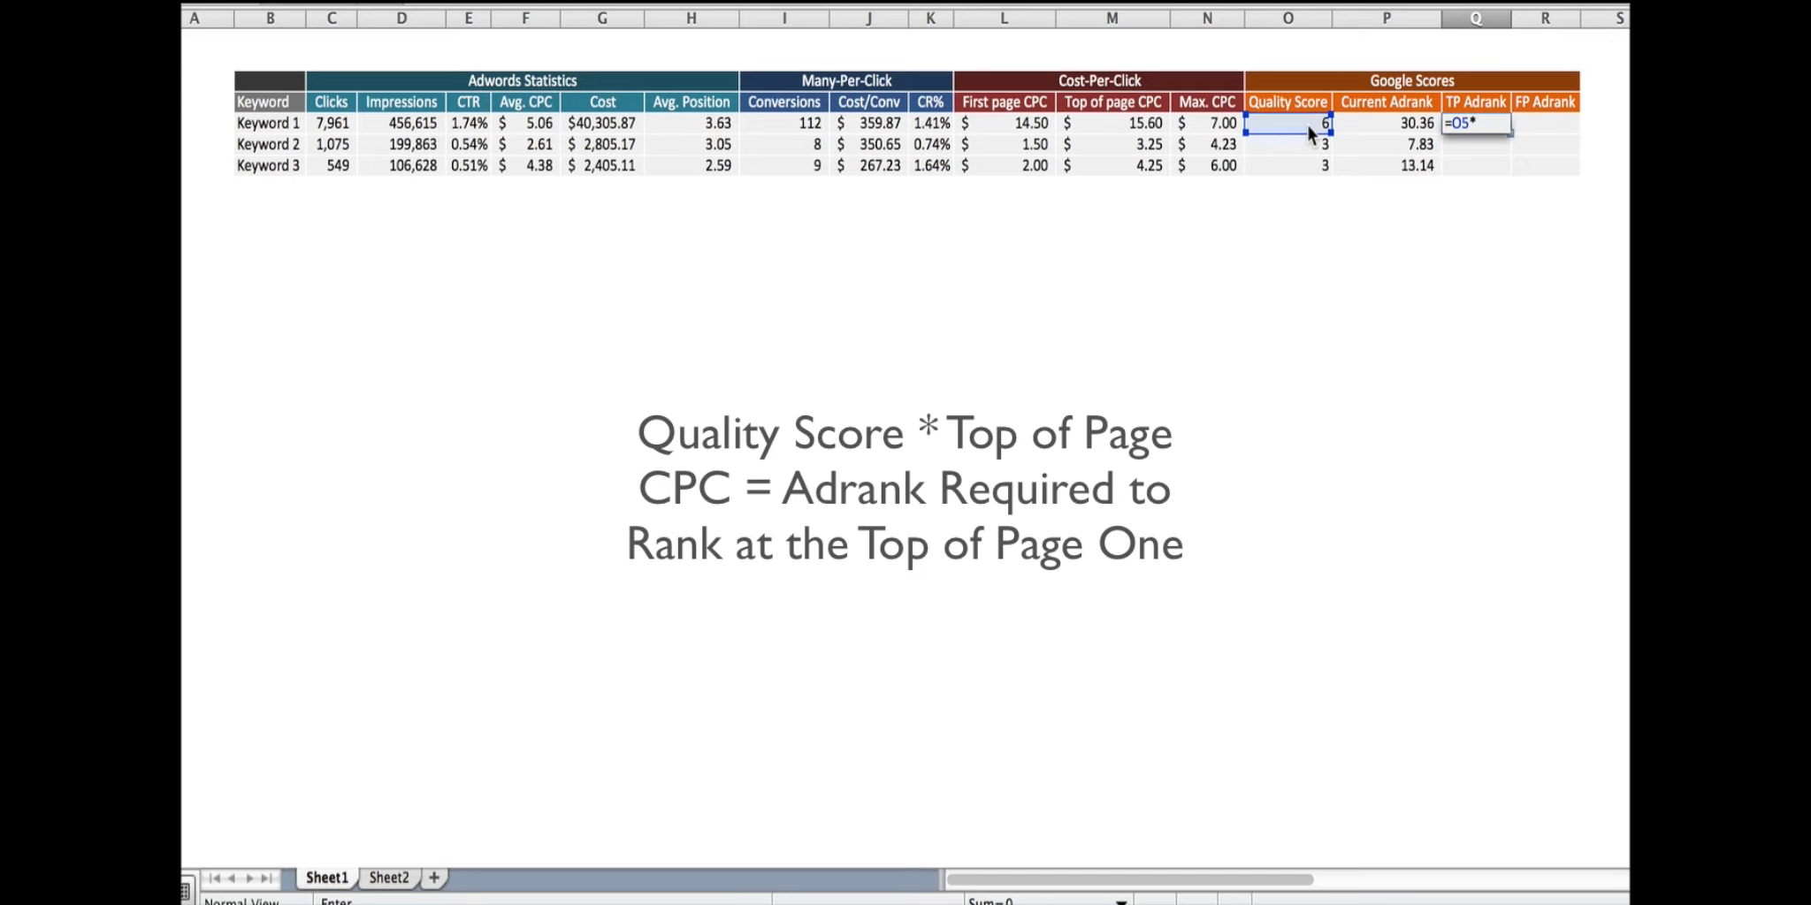
Step: Complete Q5 as =O5*M5, giving TP Adrank 93.60, 9.75 and 12.75 when filled down
{"action": "left_click", "coordinate": [1110, 122]}
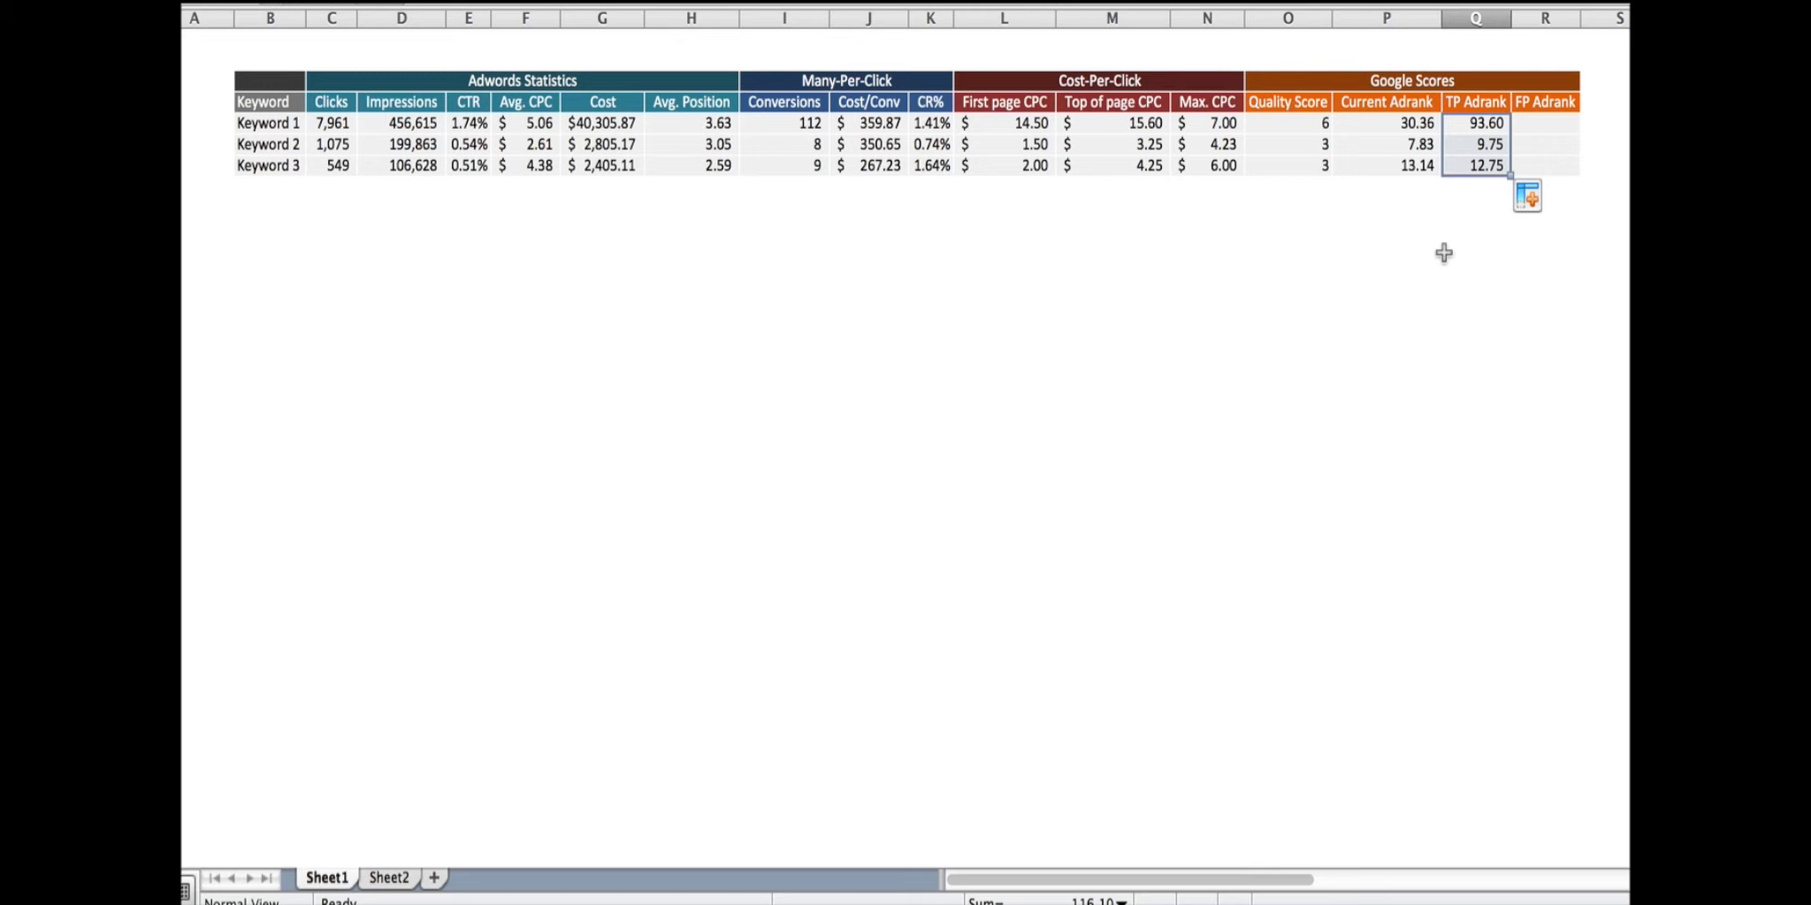
{"action": "mouse_move", "coordinate": [1439, 225]}
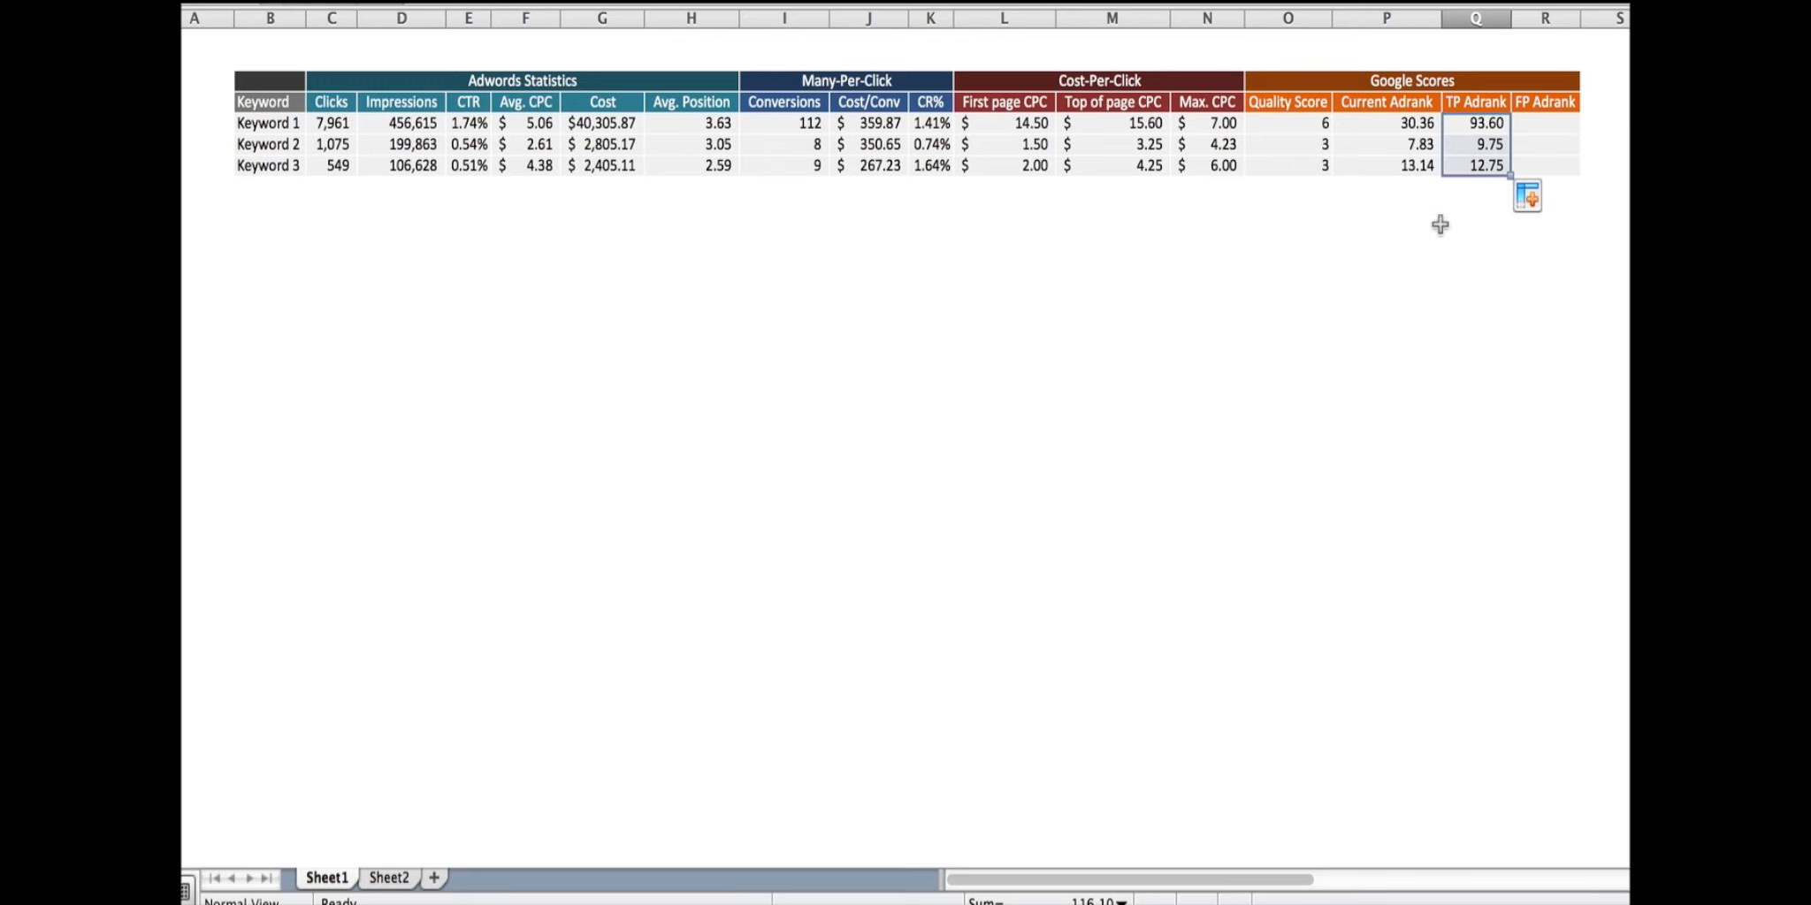
{"action": "mouse_move", "coordinate": [1429, 101]}
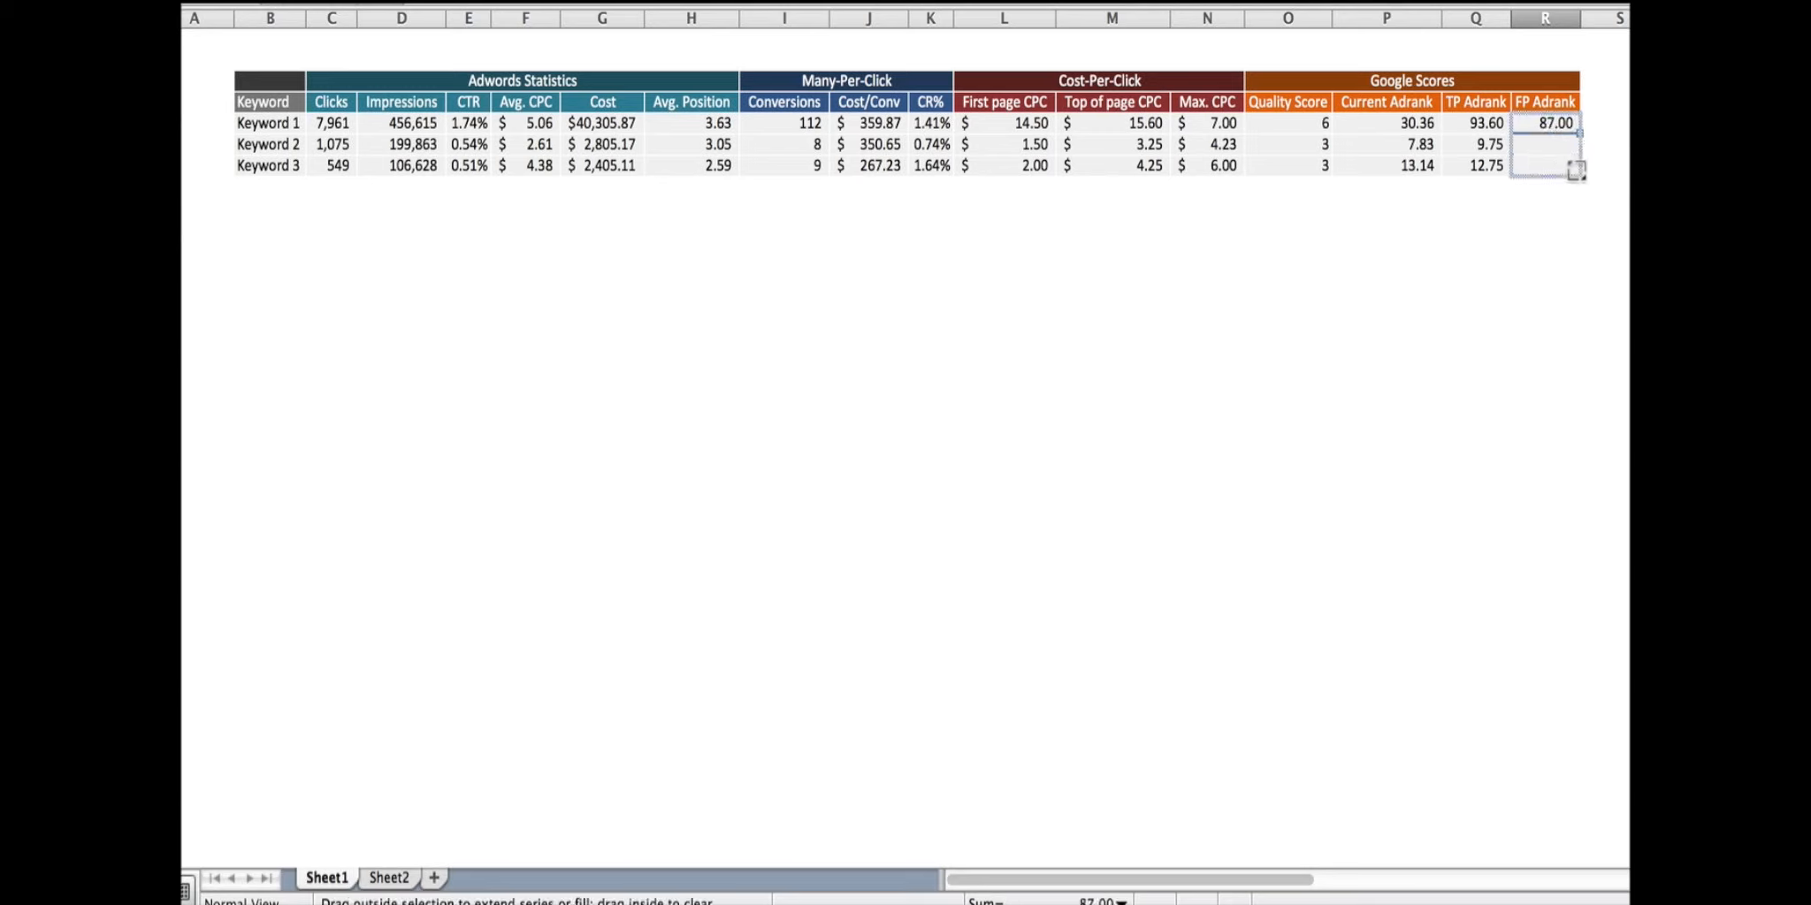
Step: Fill the FP Adrank formula =O5*L5 from R5 down to R7 (87.00, 4.50, 6.00)
{"action": "left_click_drag", "start_coordinate": [1544, 124], "coordinate": [1544, 164]}
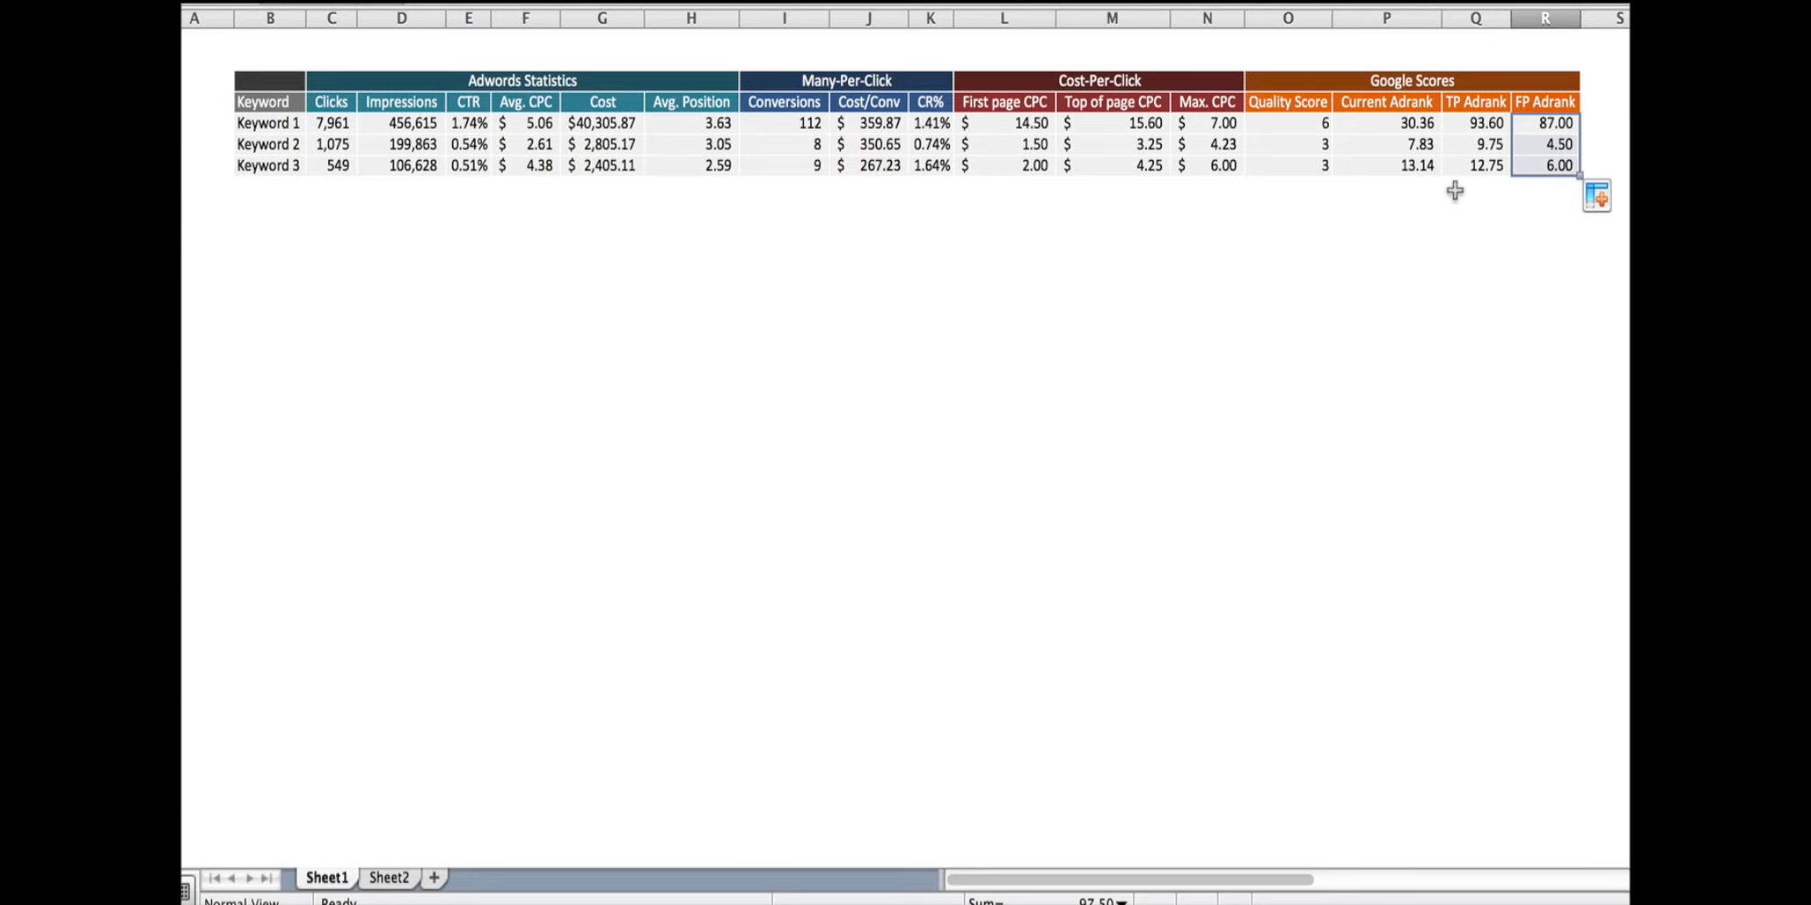
{"action": "mouse_move", "coordinate": [1409, 133]}
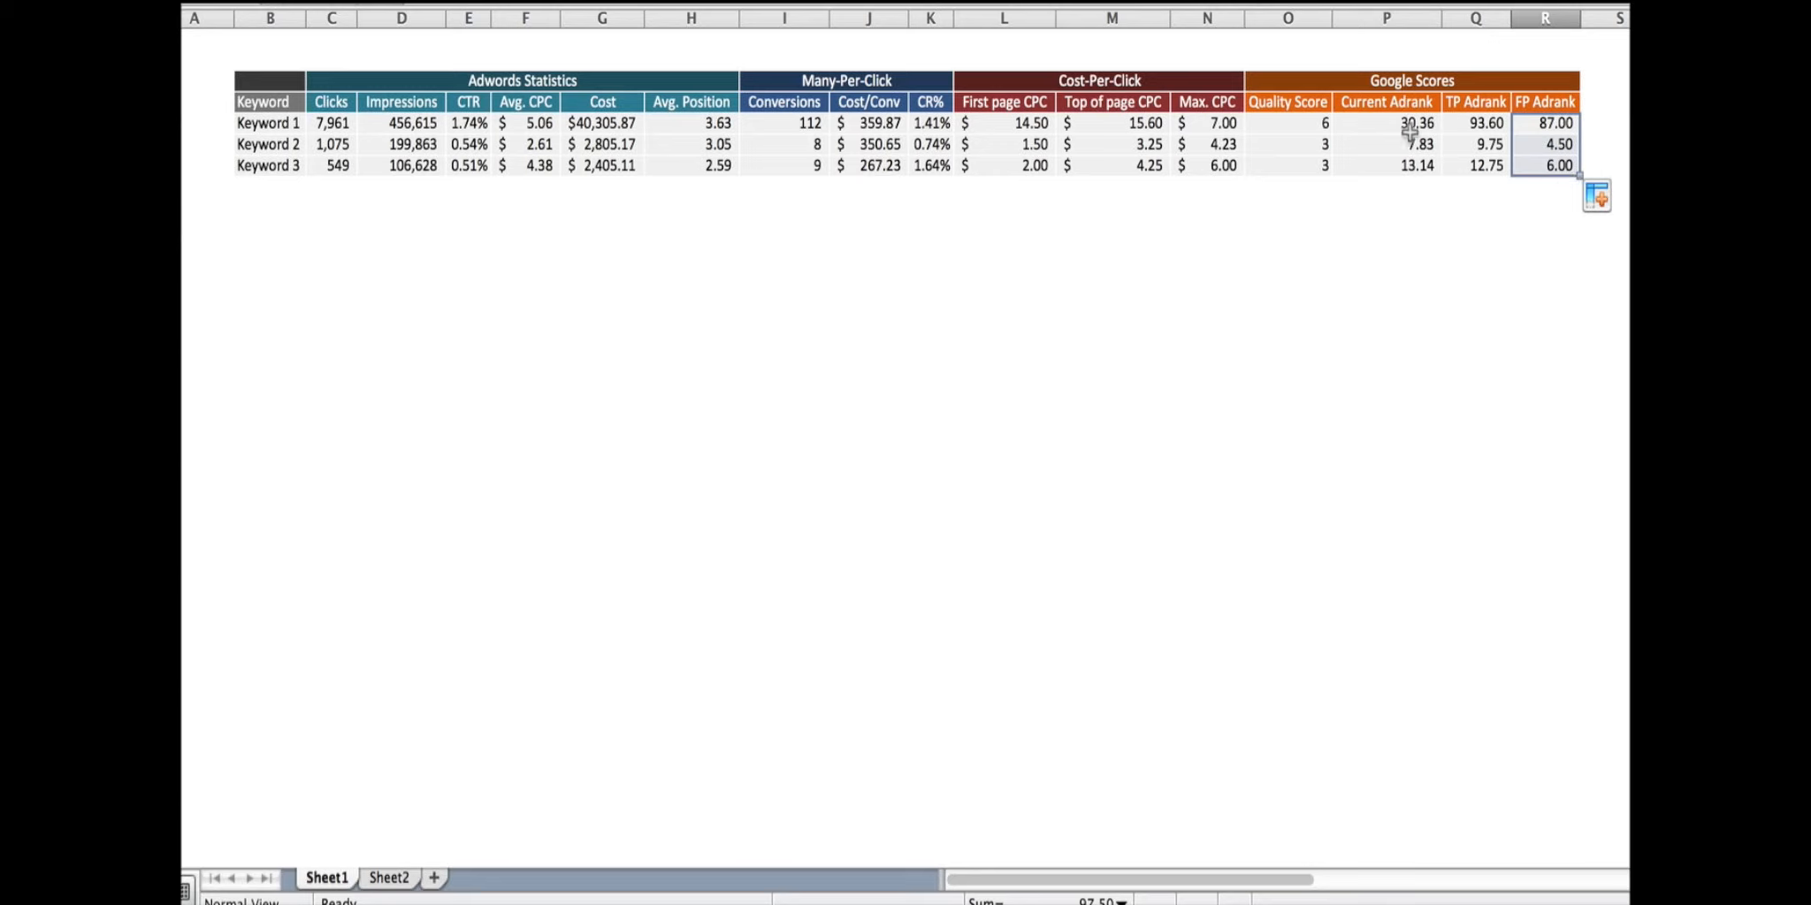
{"action": "mouse_move", "coordinate": [1475, 164]}
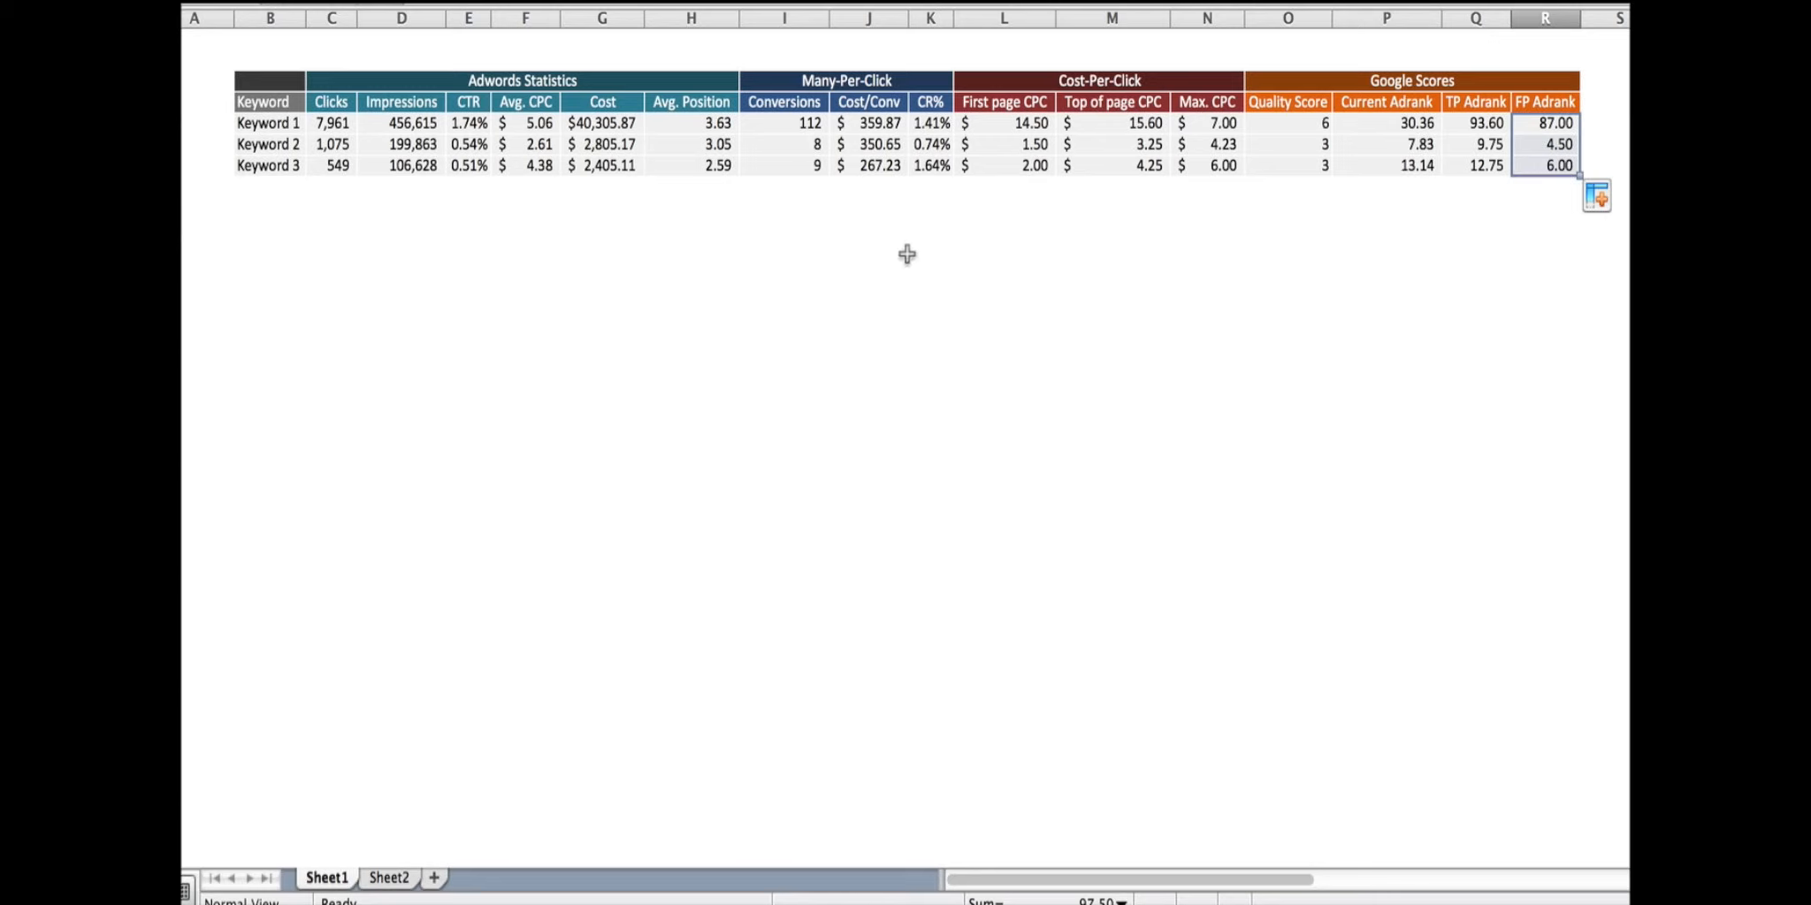
{"action": "mouse_move", "coordinate": [693, 138]}
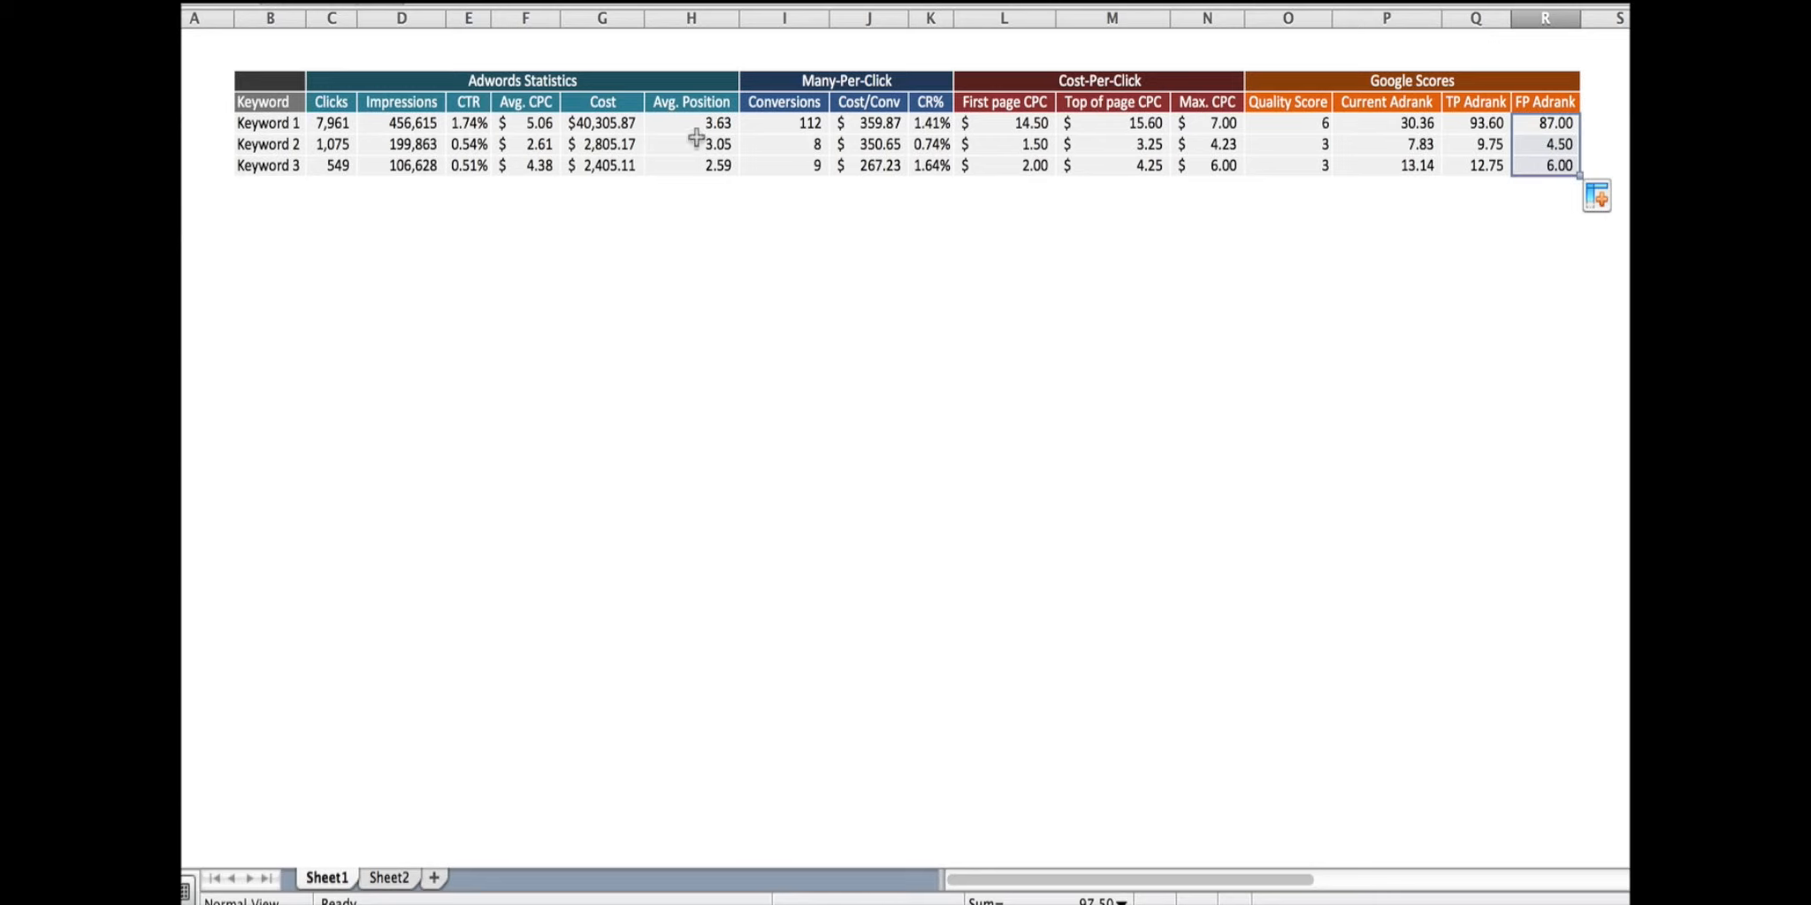